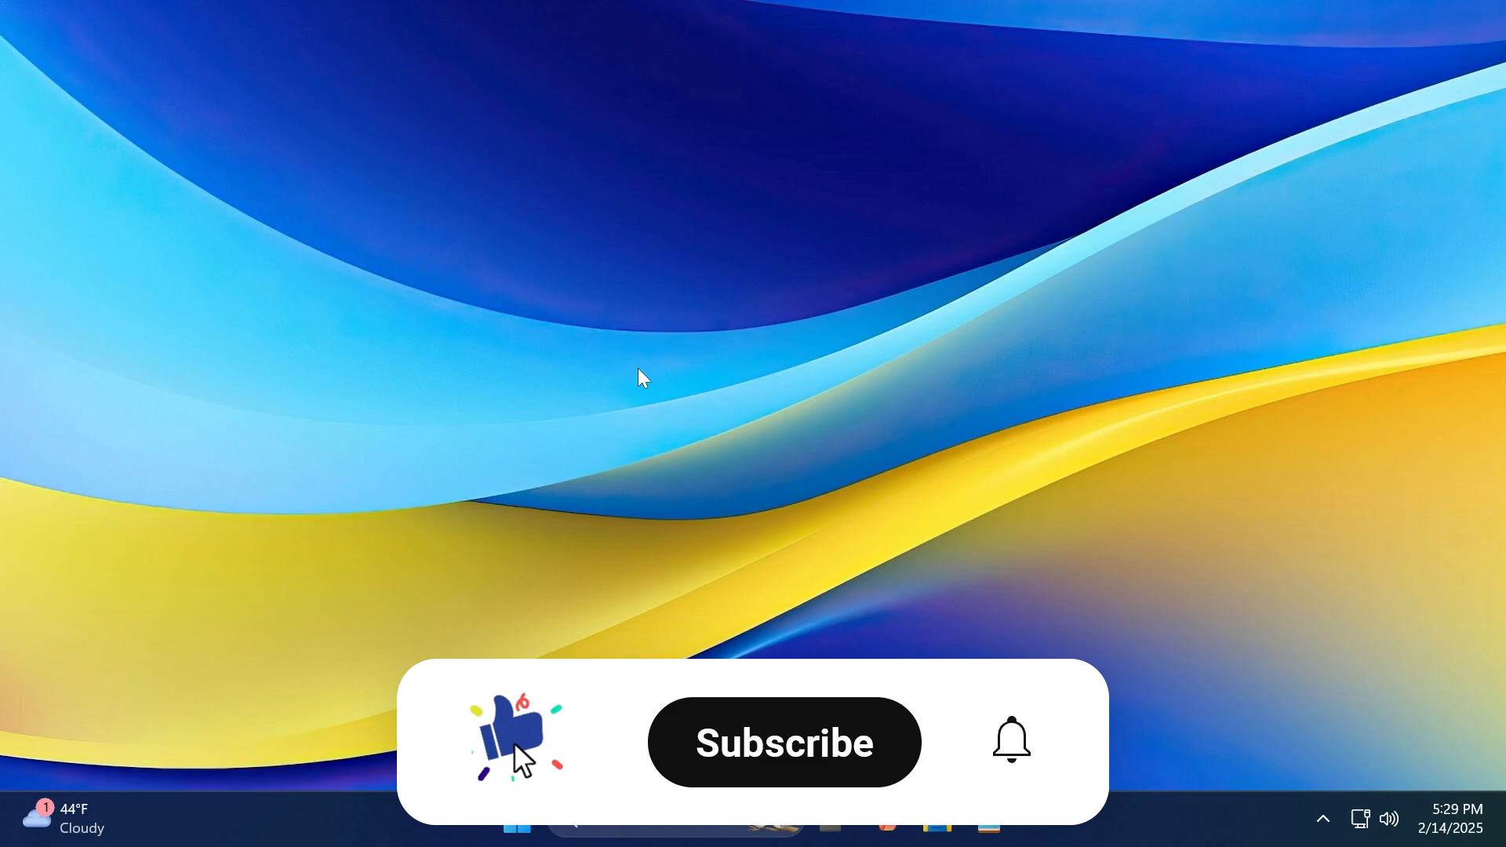
Step: Show Notepad's jump list from the taskbar with its recent files query and test
left_click(782, 742)
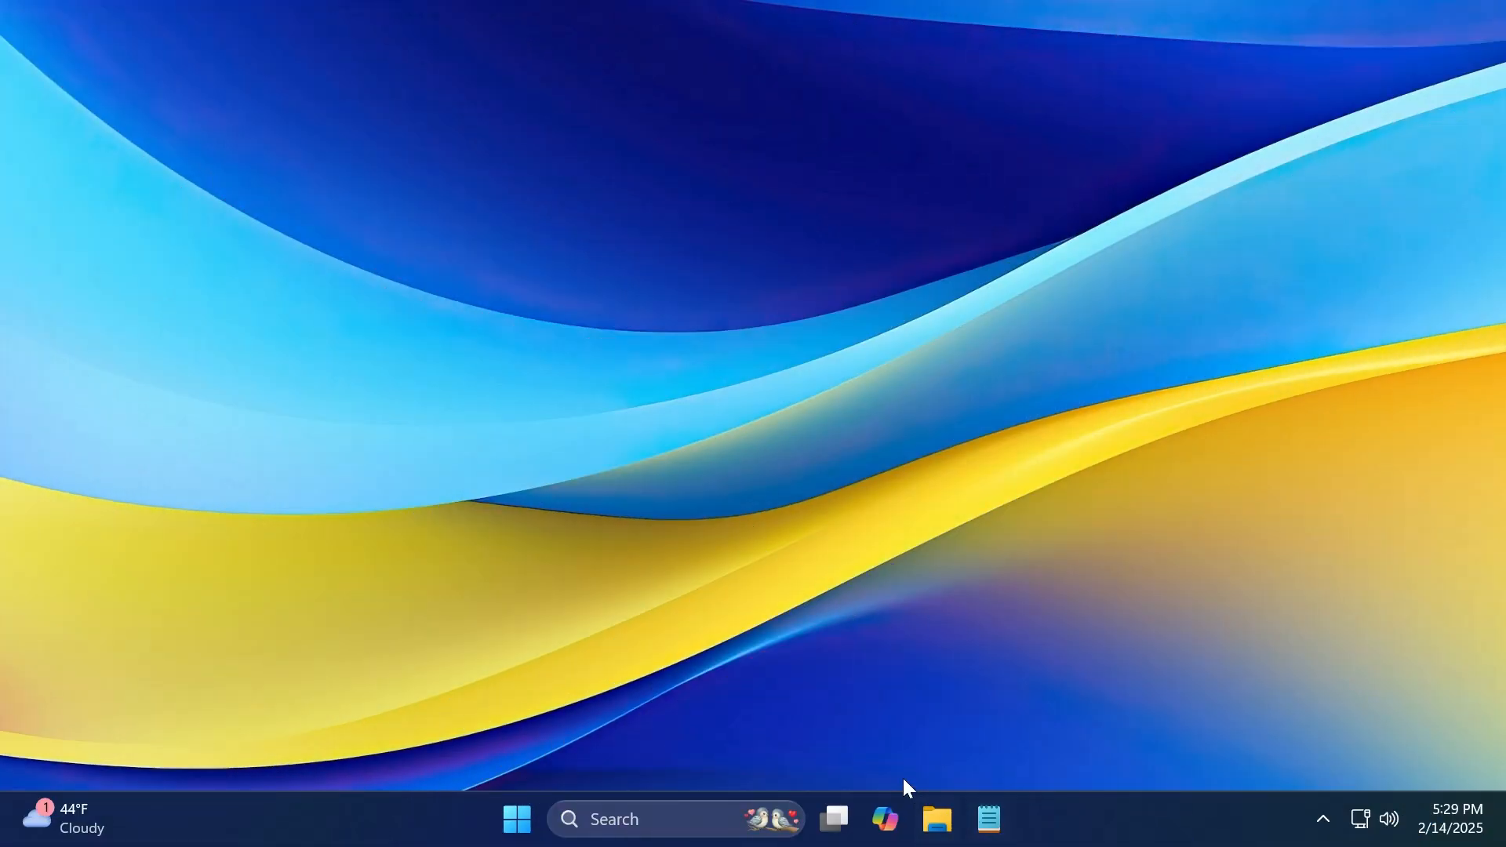
mouse_move(913, 685)
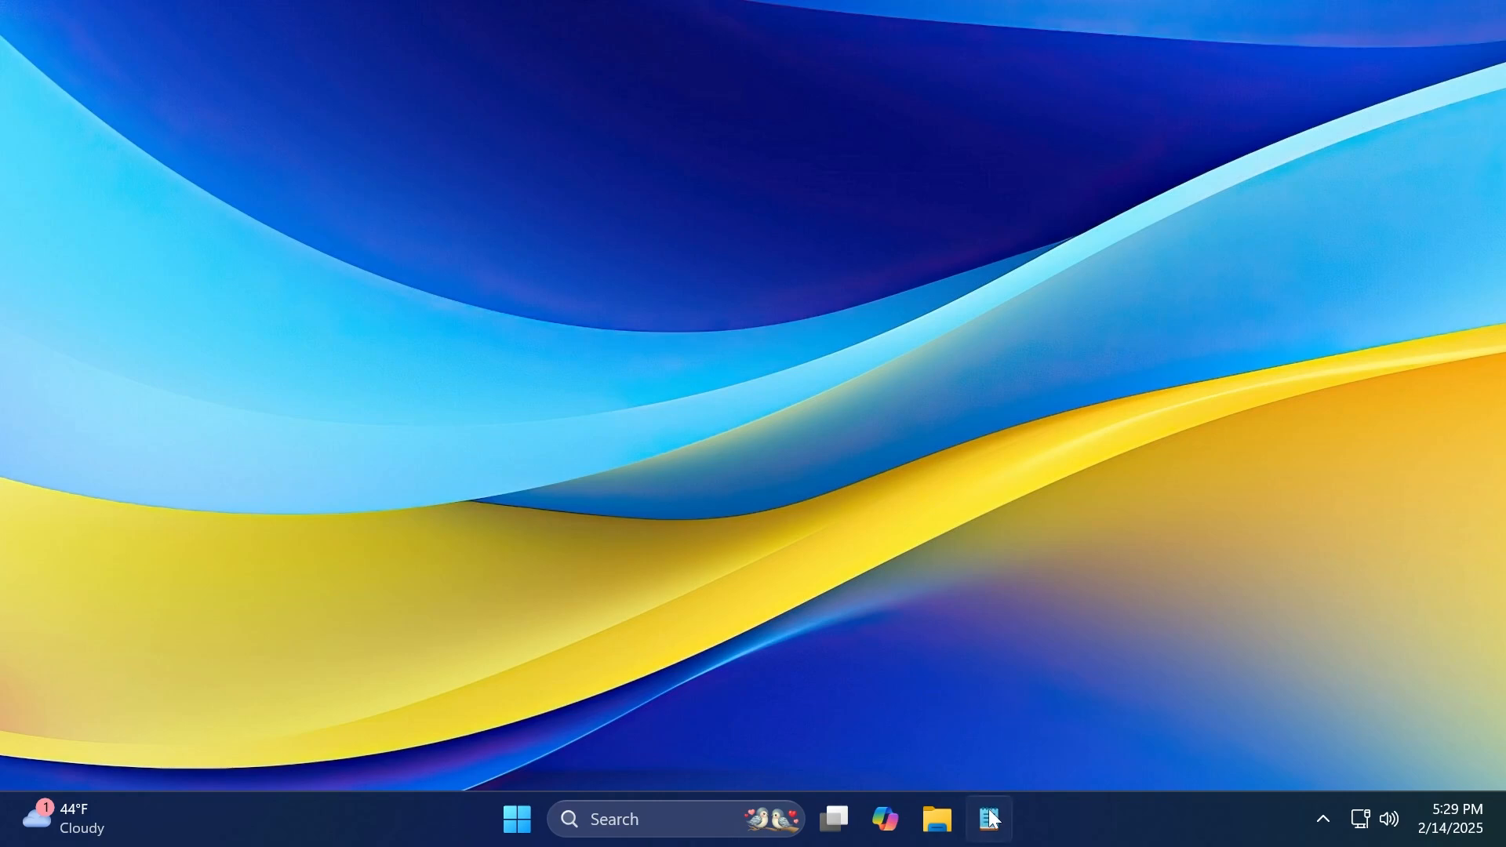
right_click(986, 819)
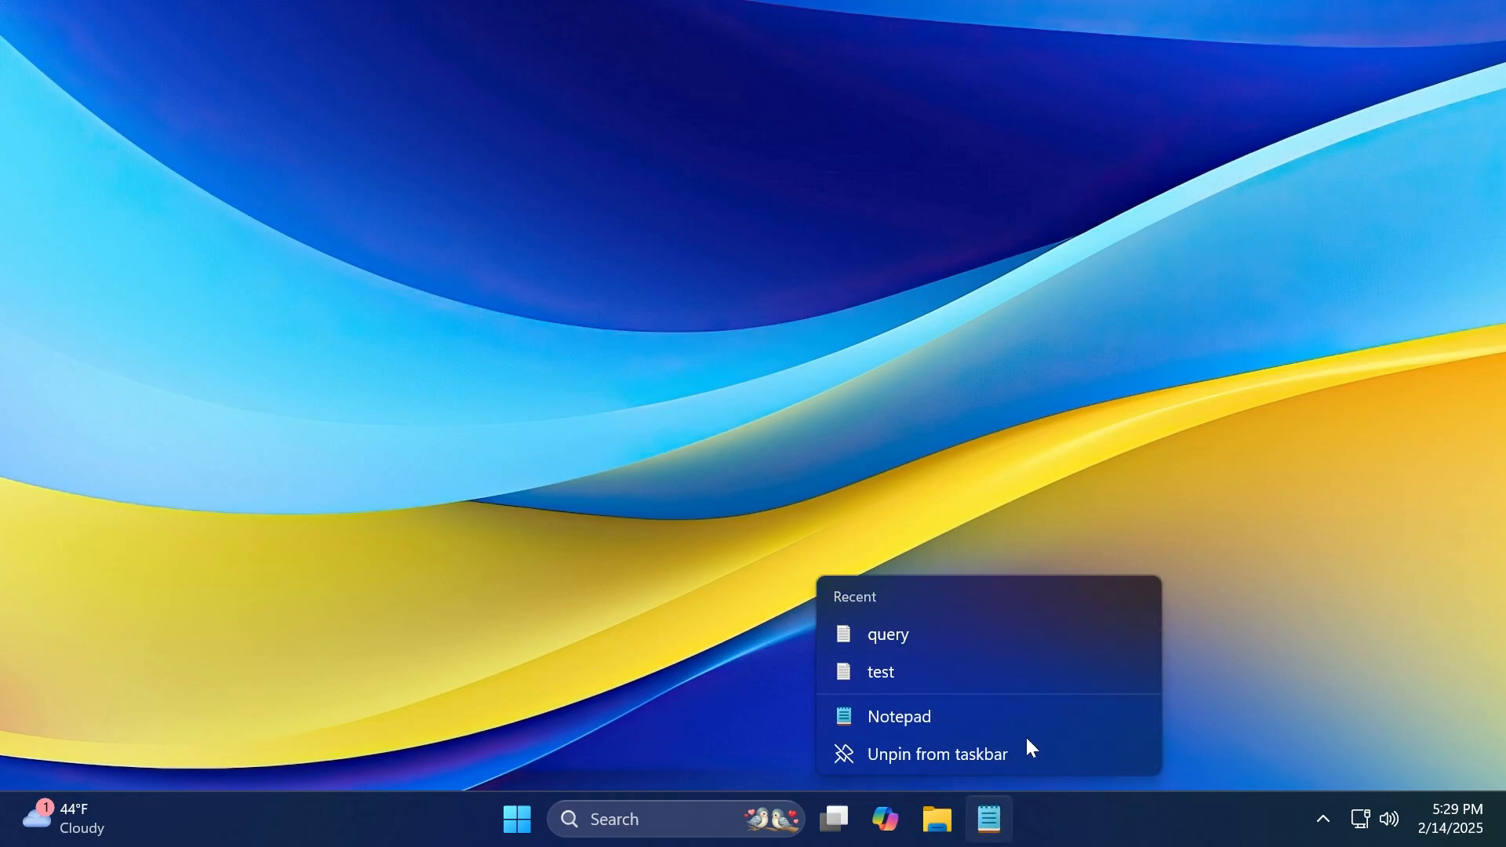
mouse_move(1049, 831)
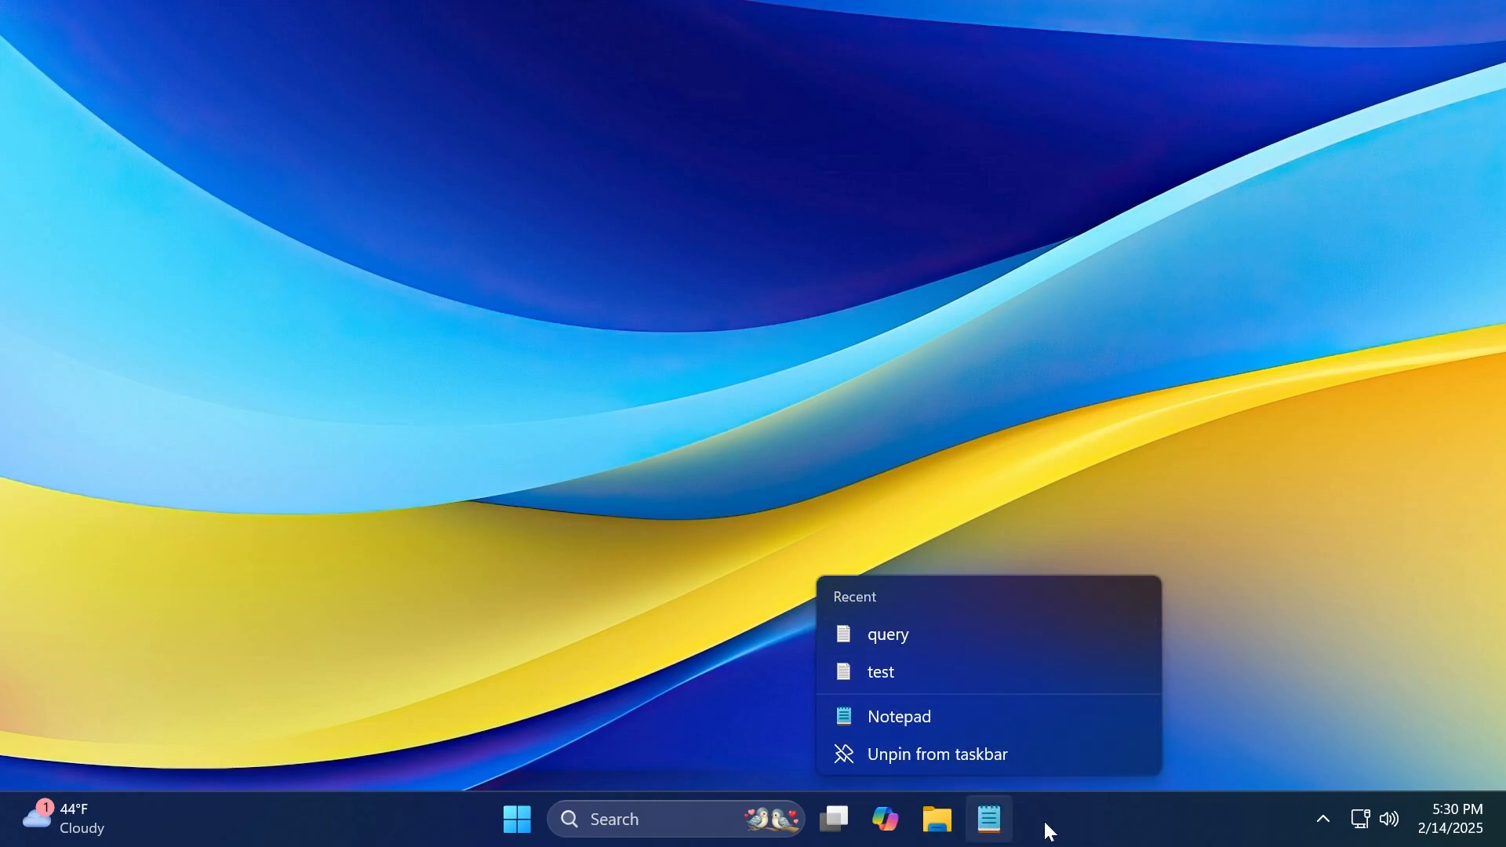
mouse_move(949, 788)
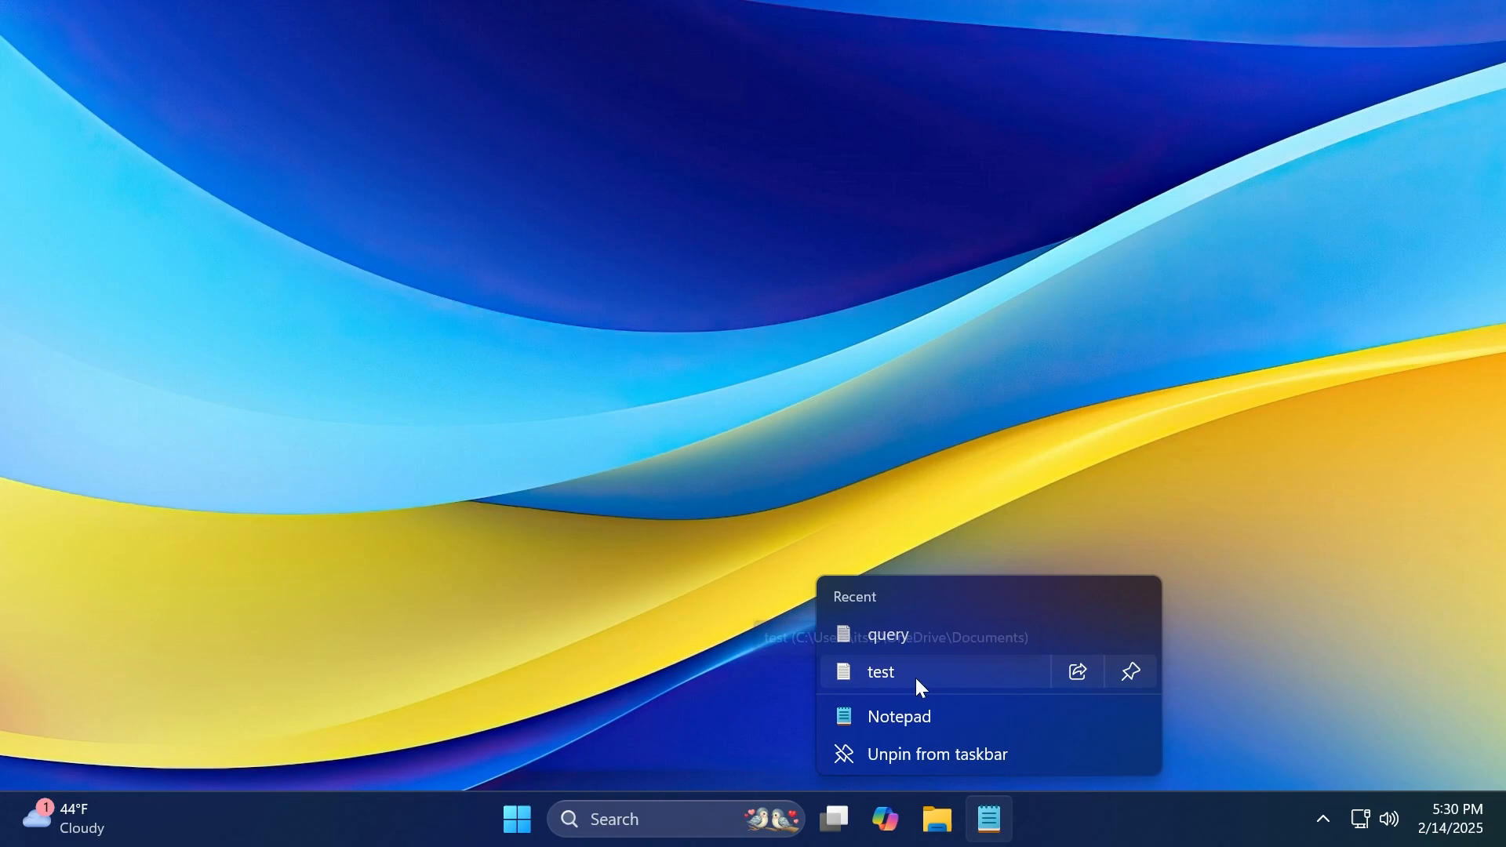
mouse_move(1076, 673)
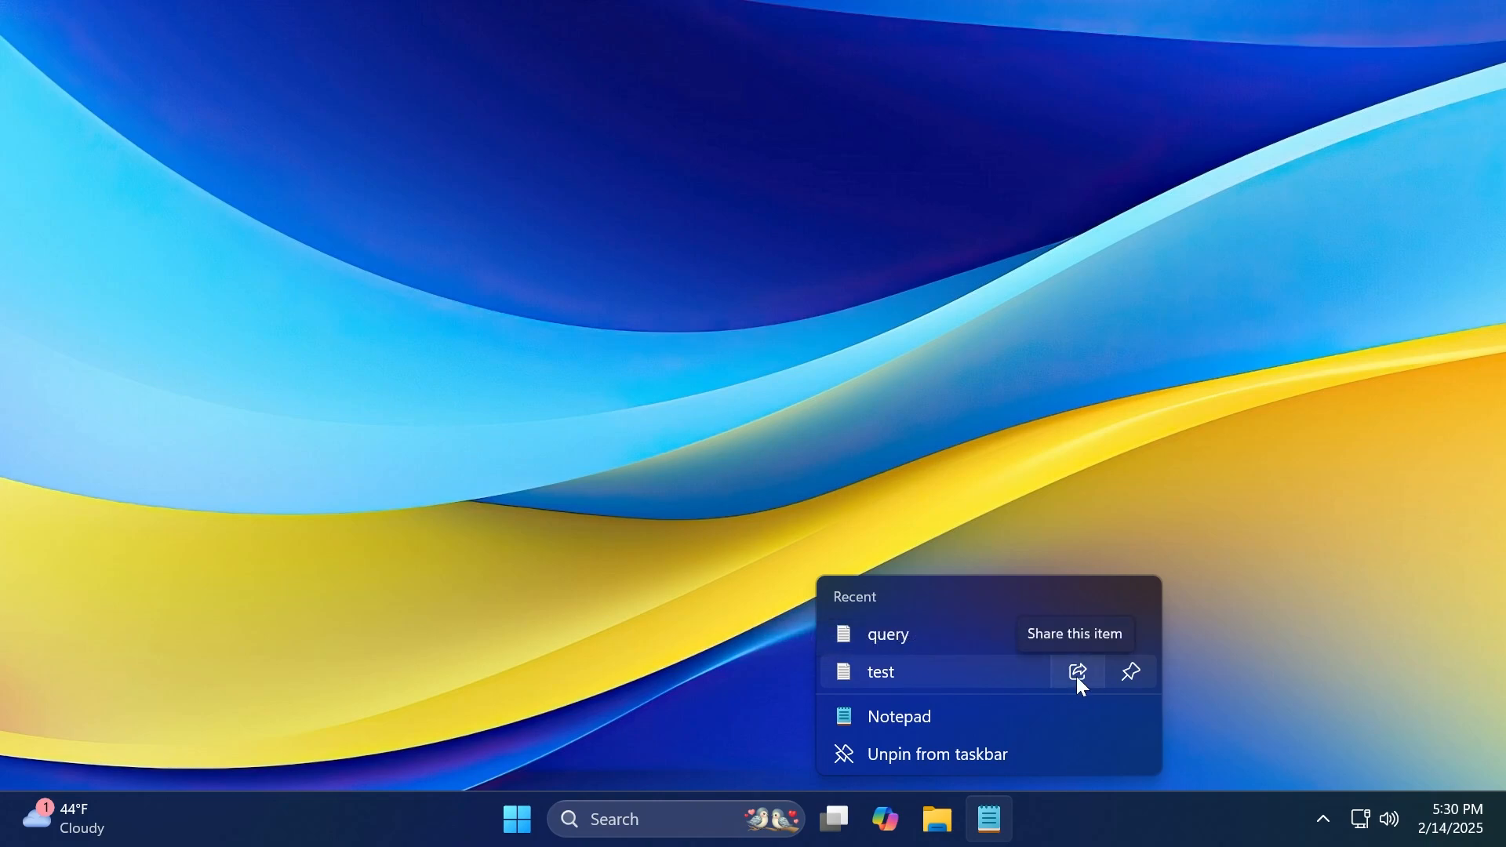
Step: Preview the share panel for the recent test.txt file, then close it
left_click(1074, 672)
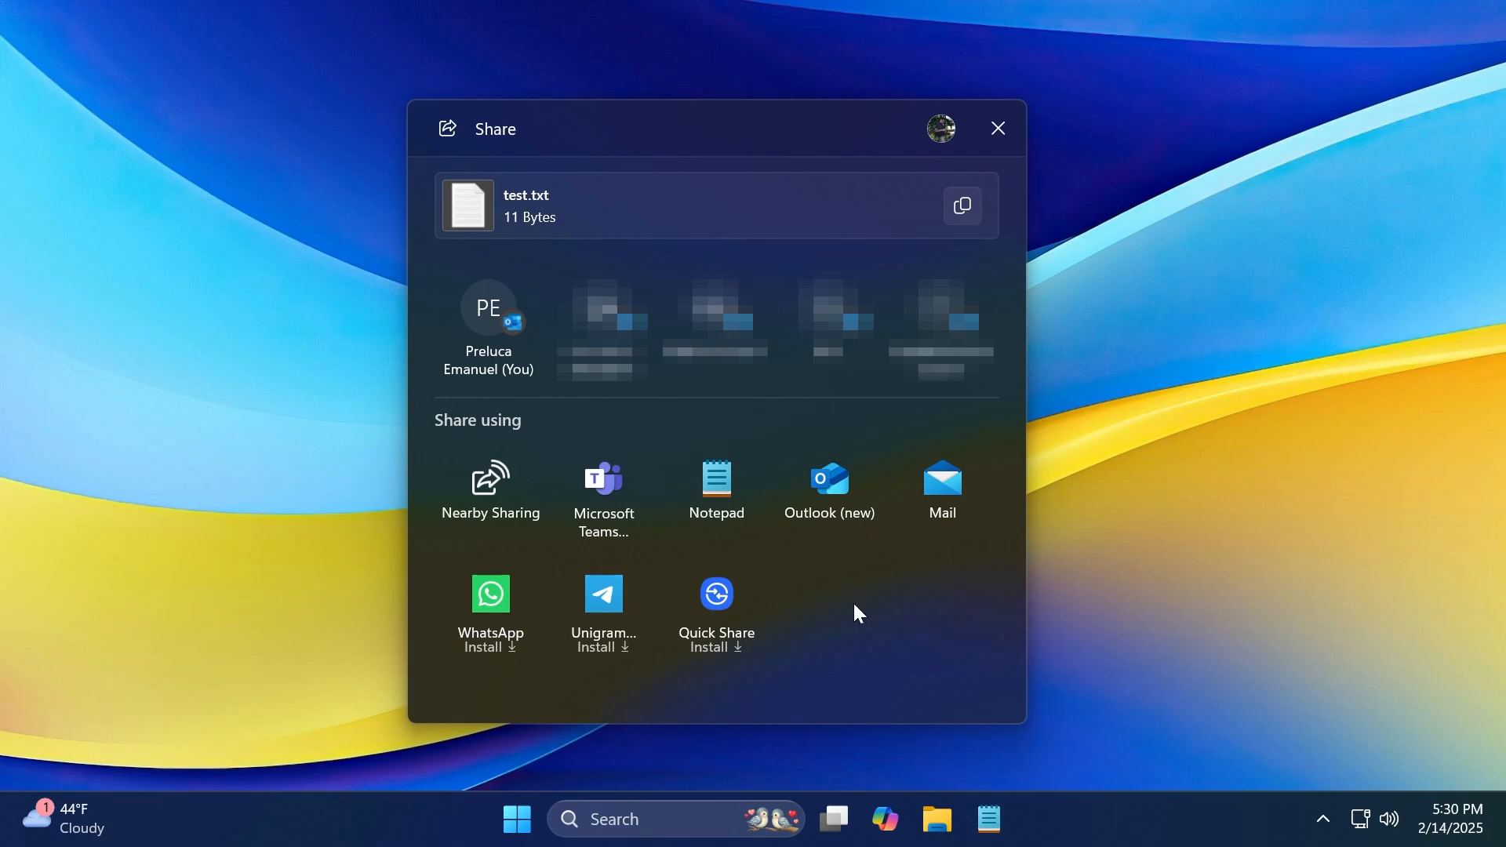
mouse_move(845, 603)
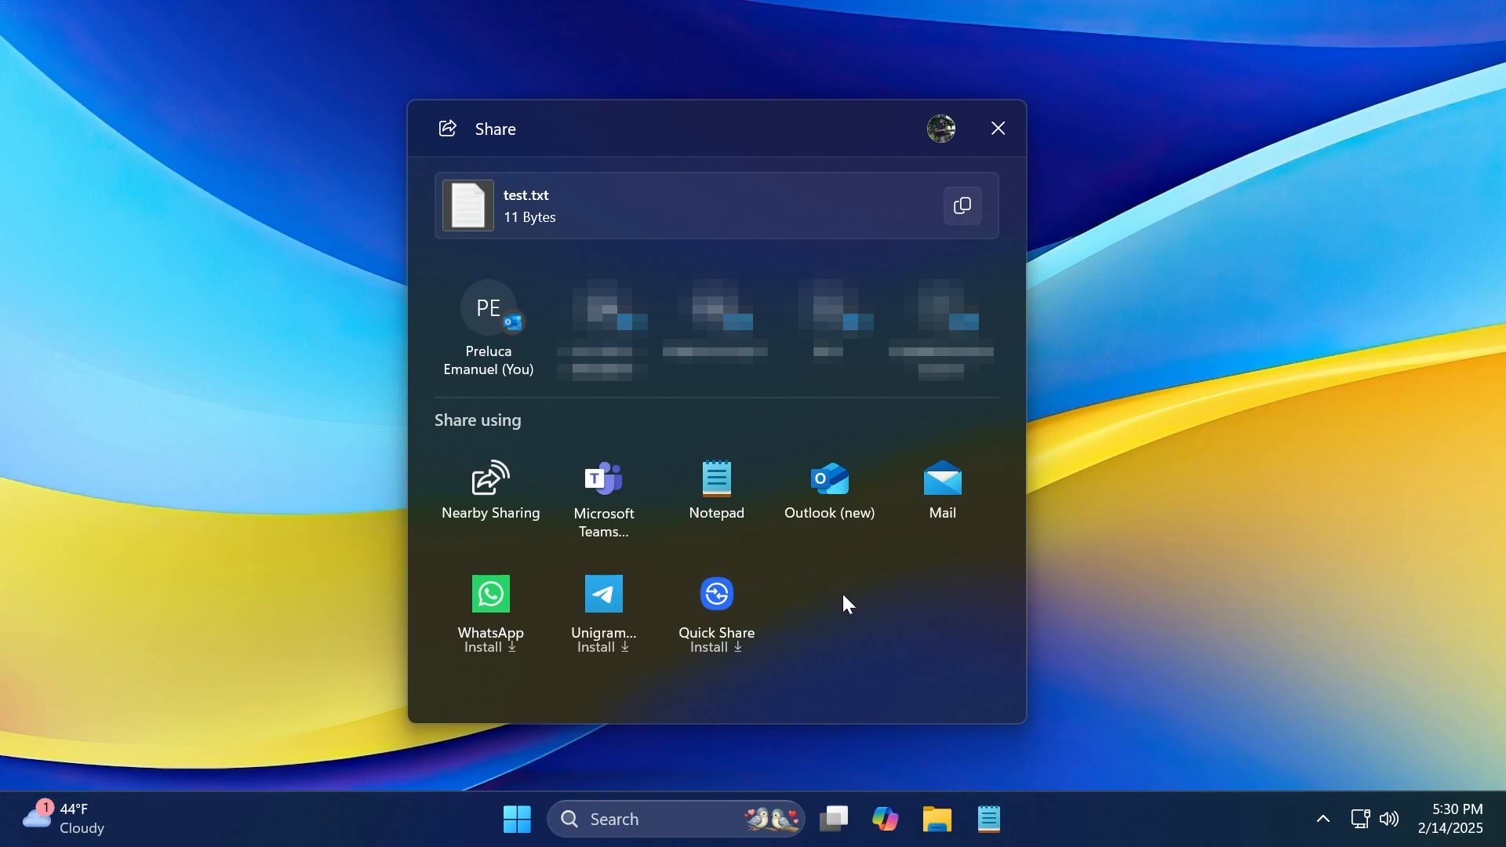
mouse_move(872, 579)
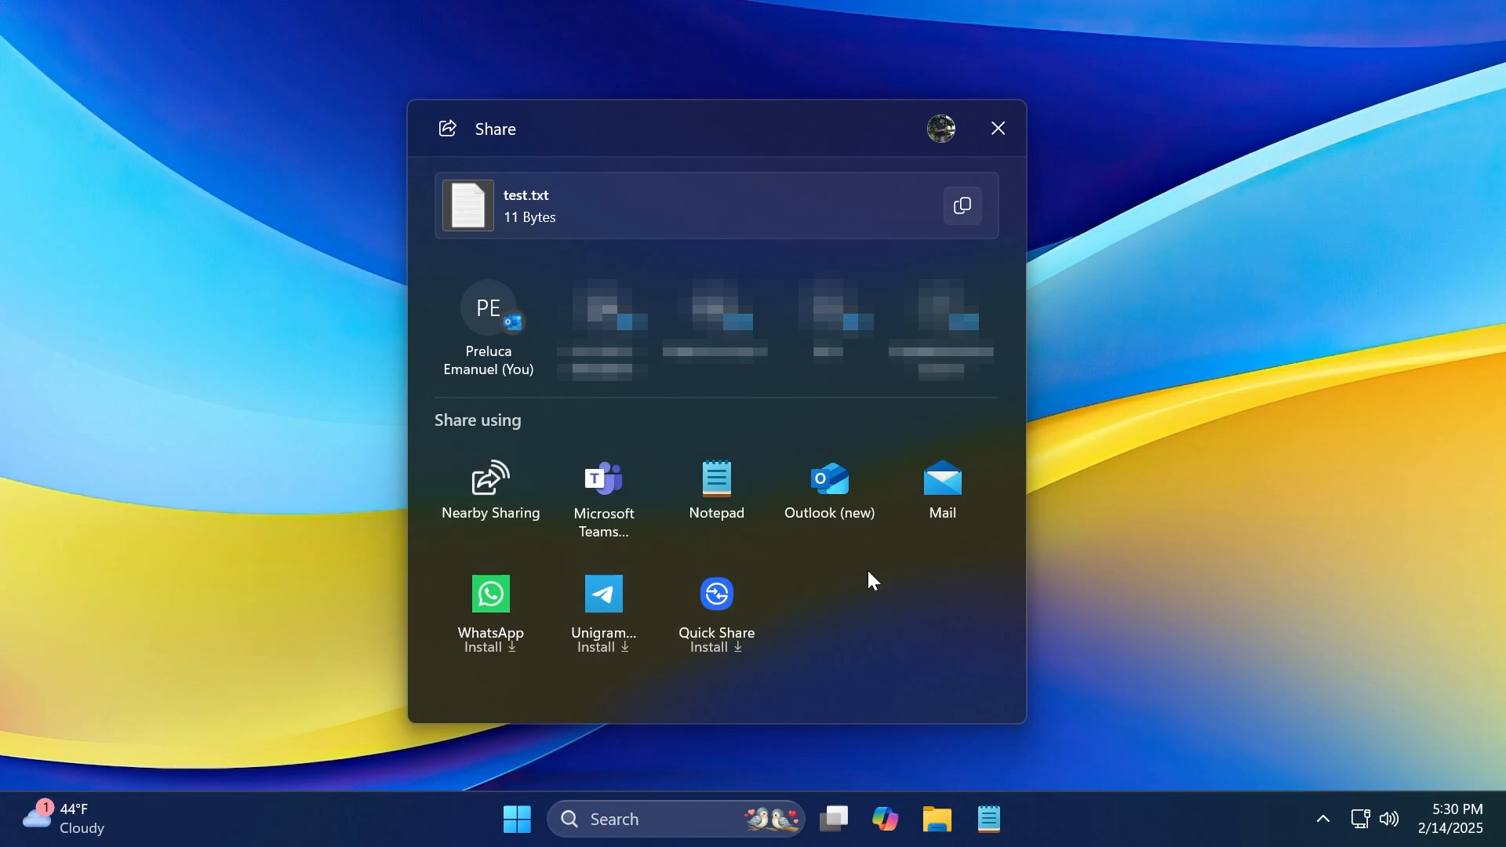
mouse_move(878, 598)
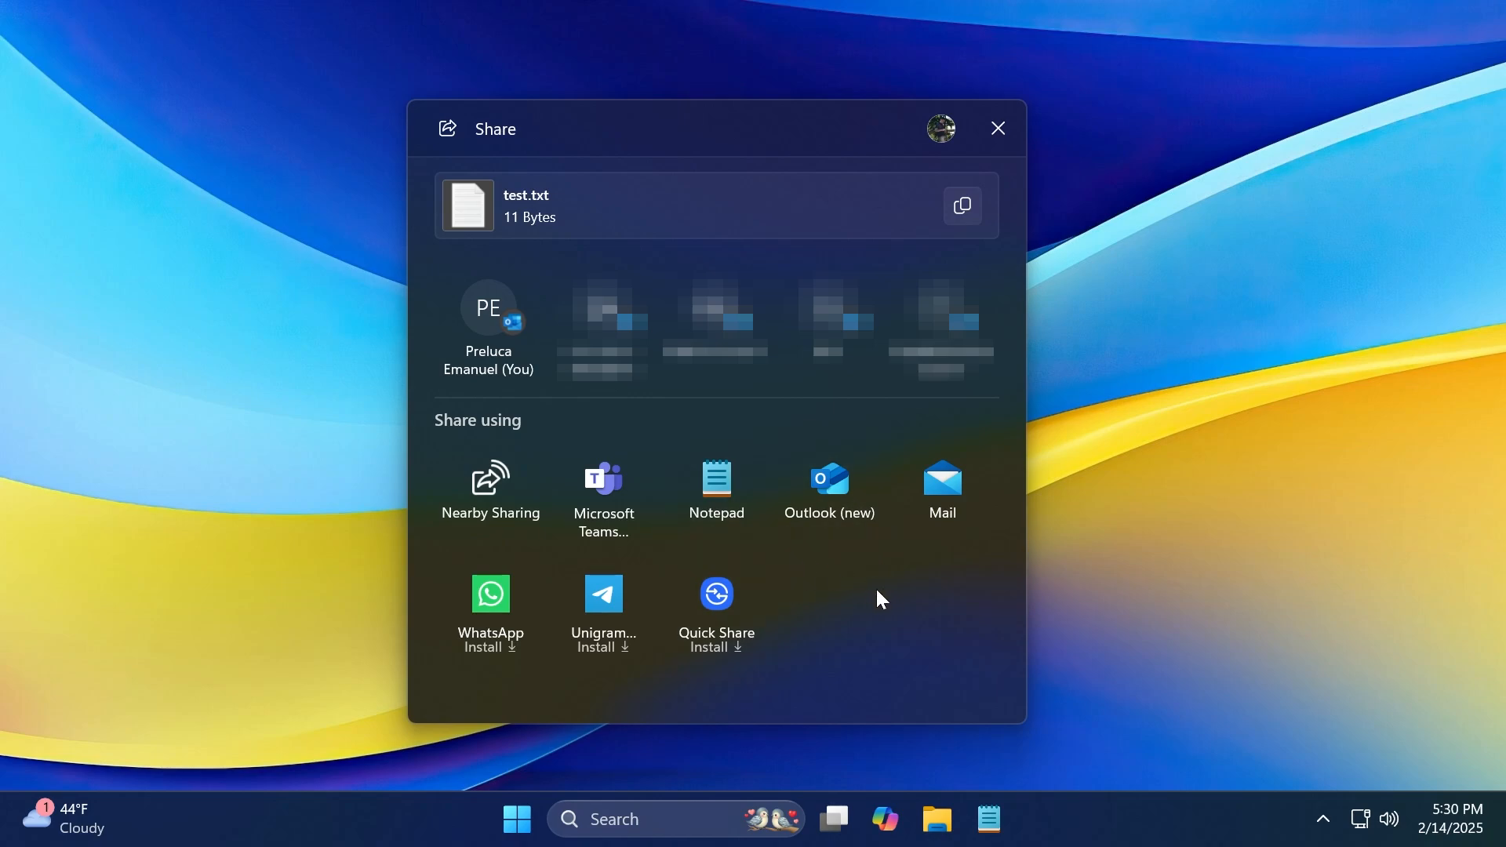
mouse_move(850, 593)
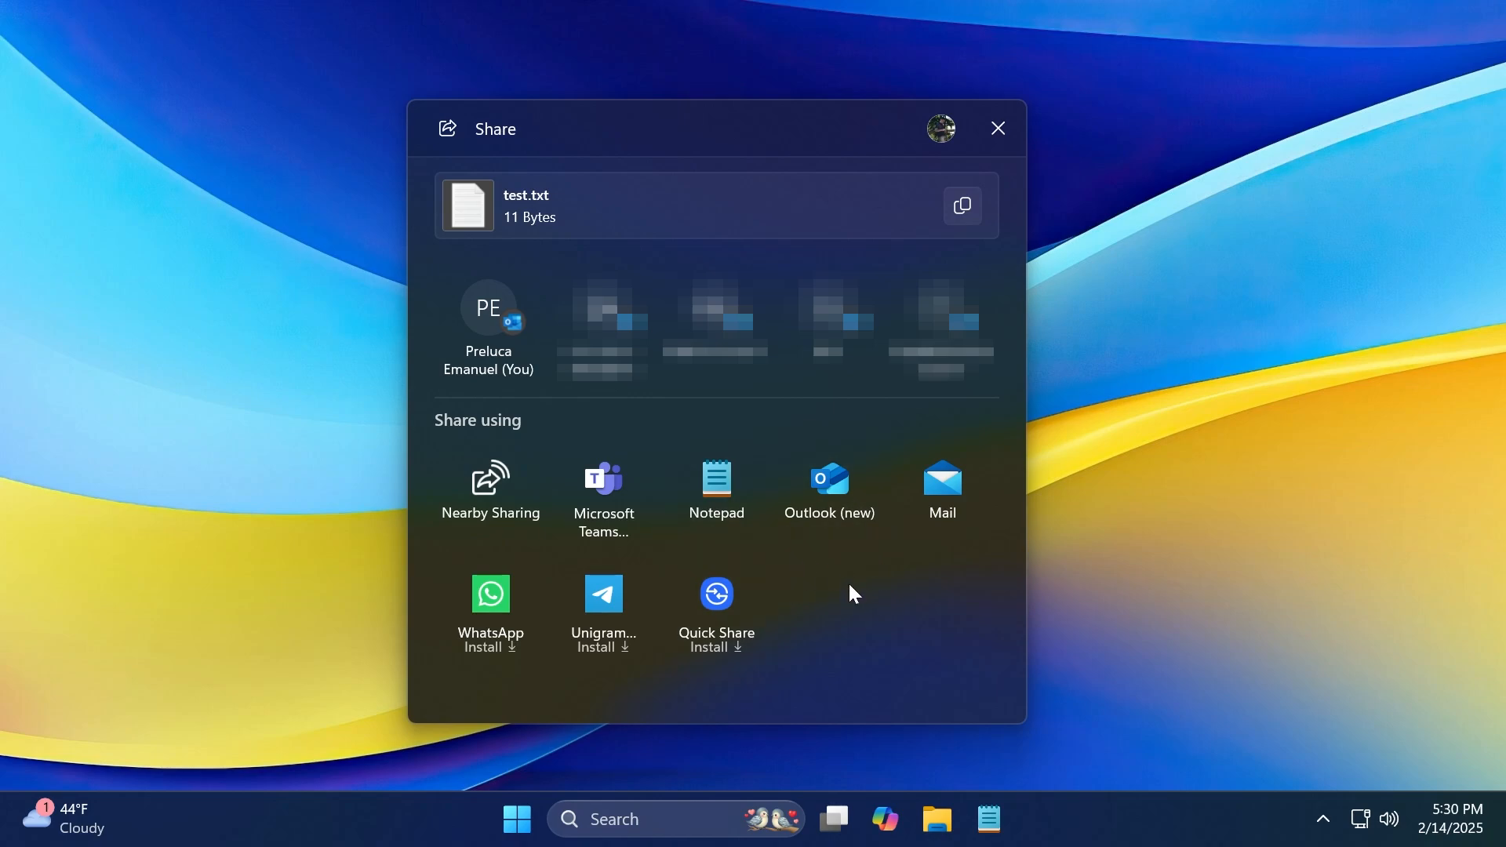
left_click(994, 127)
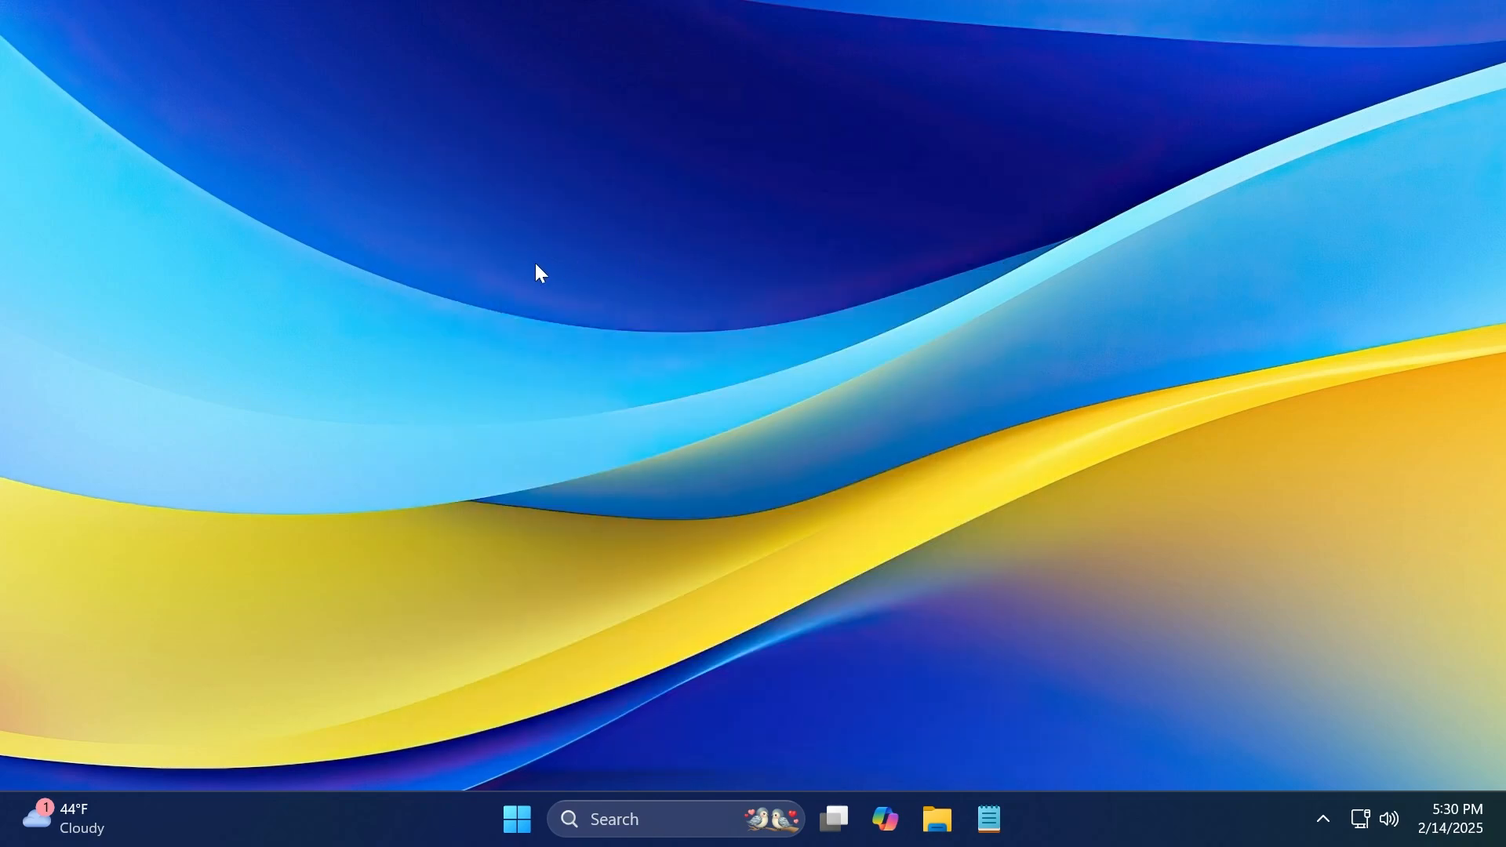
mouse_move(547, 533)
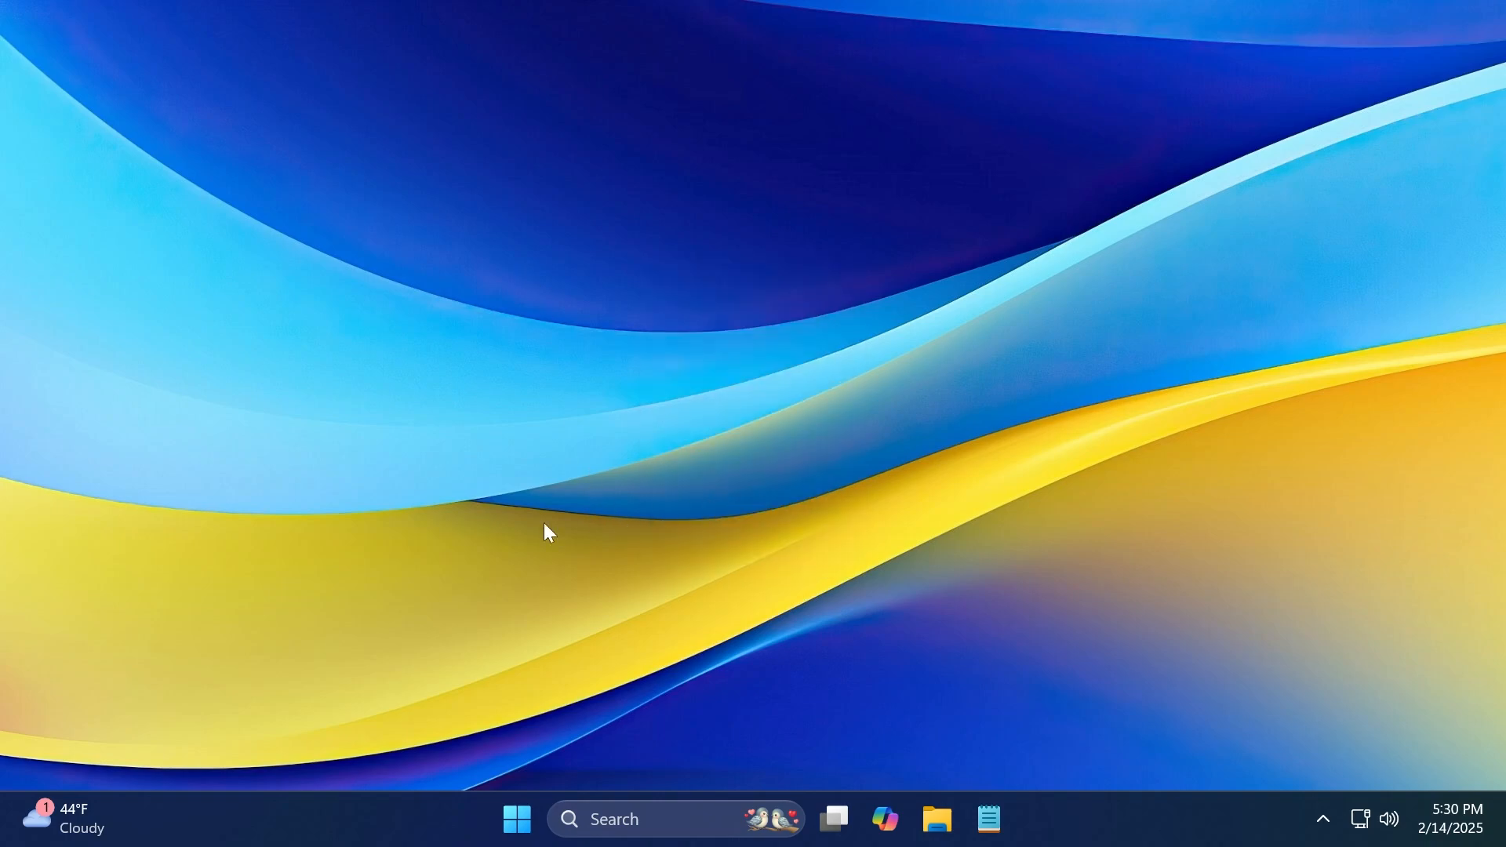
Step: Switch the desktop to the Spotlight pier photo and hover 'Learn about this picture'
left_click(1013, 819)
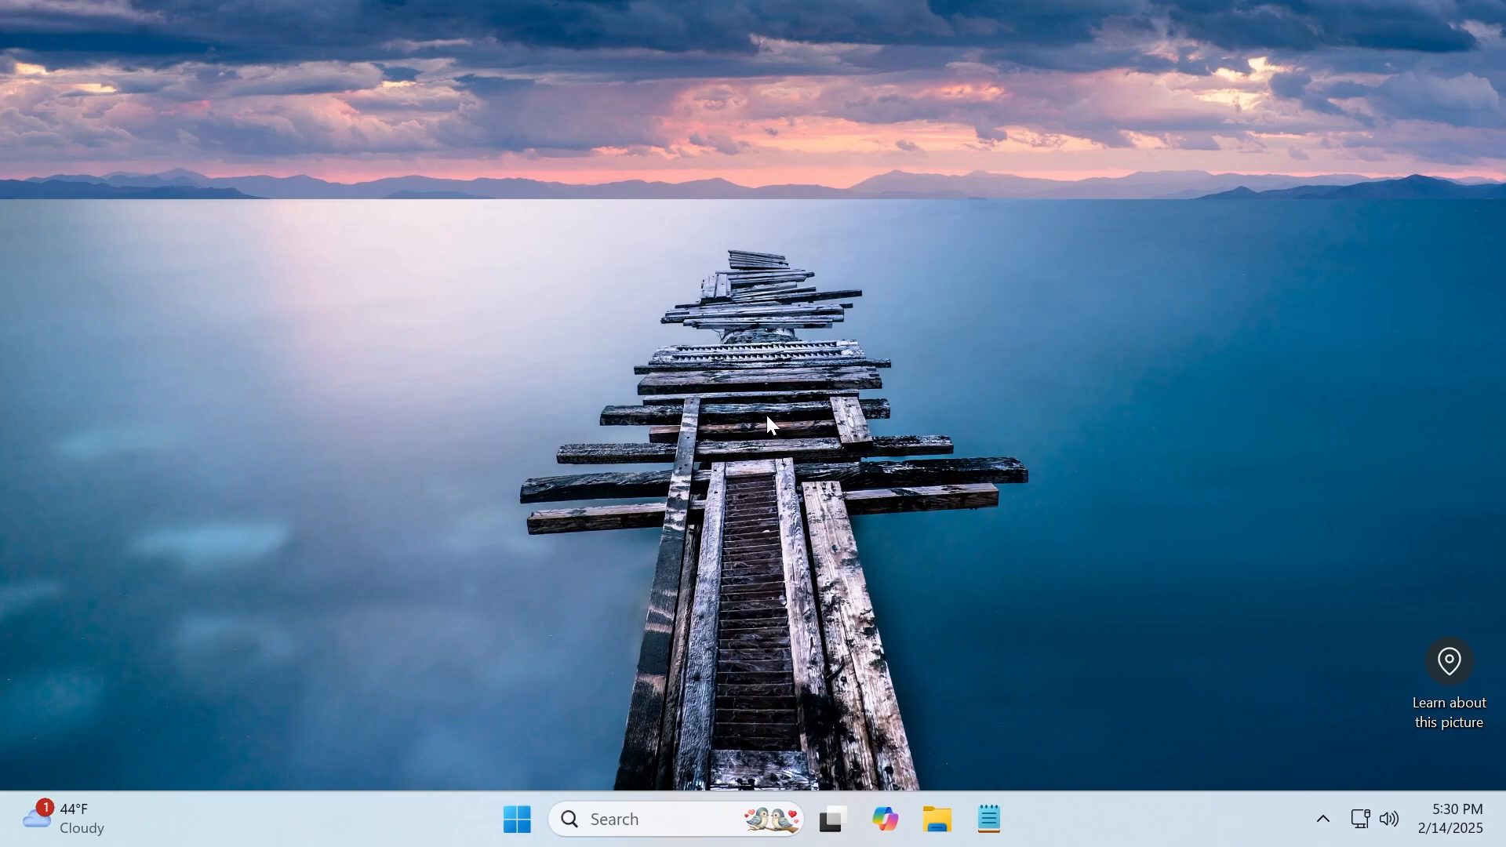
mouse_move(1412, 651)
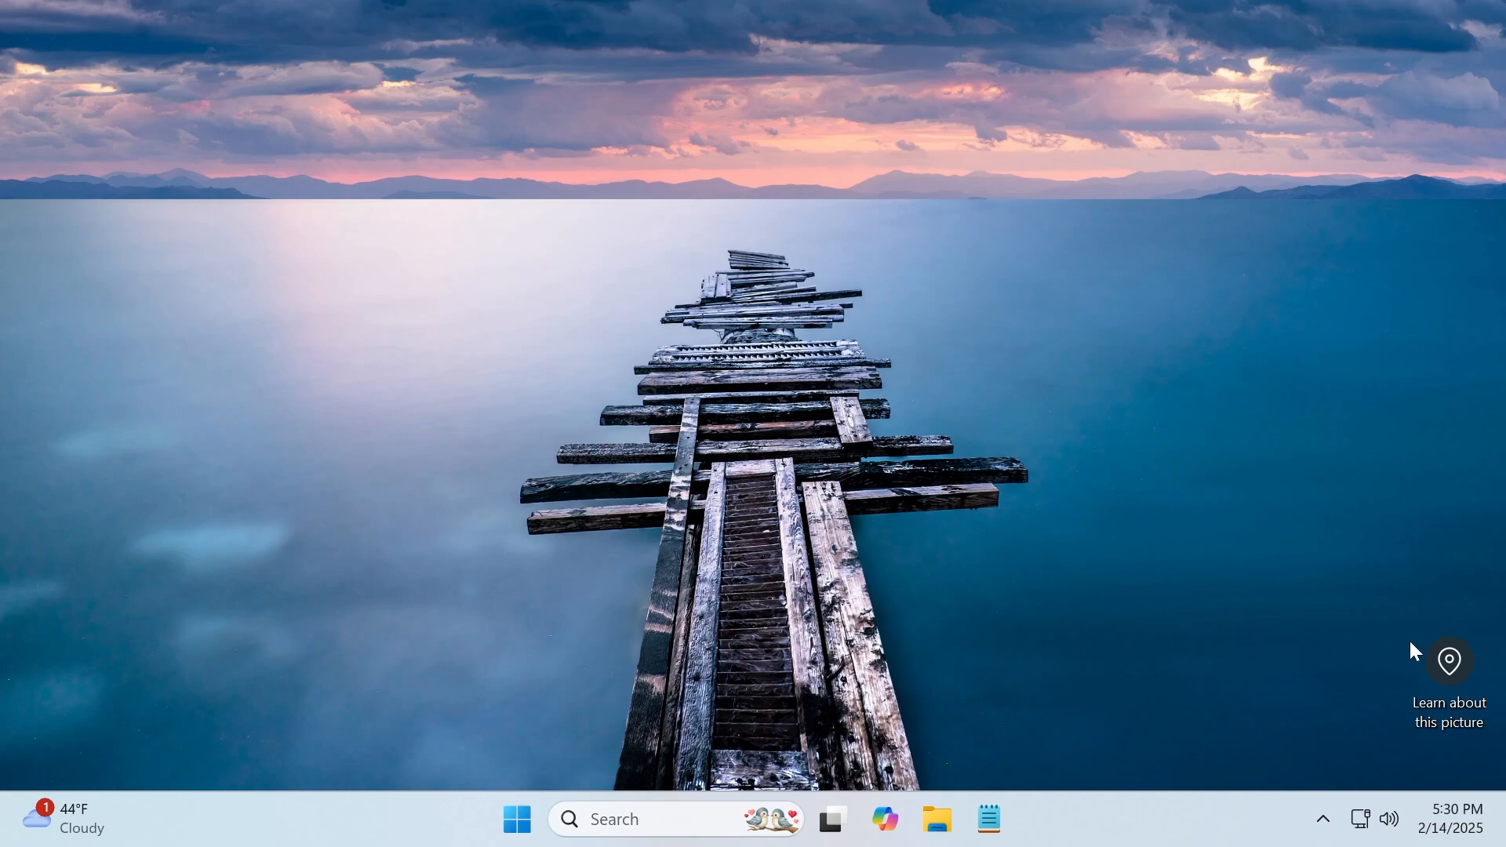
left_click(1449, 660)
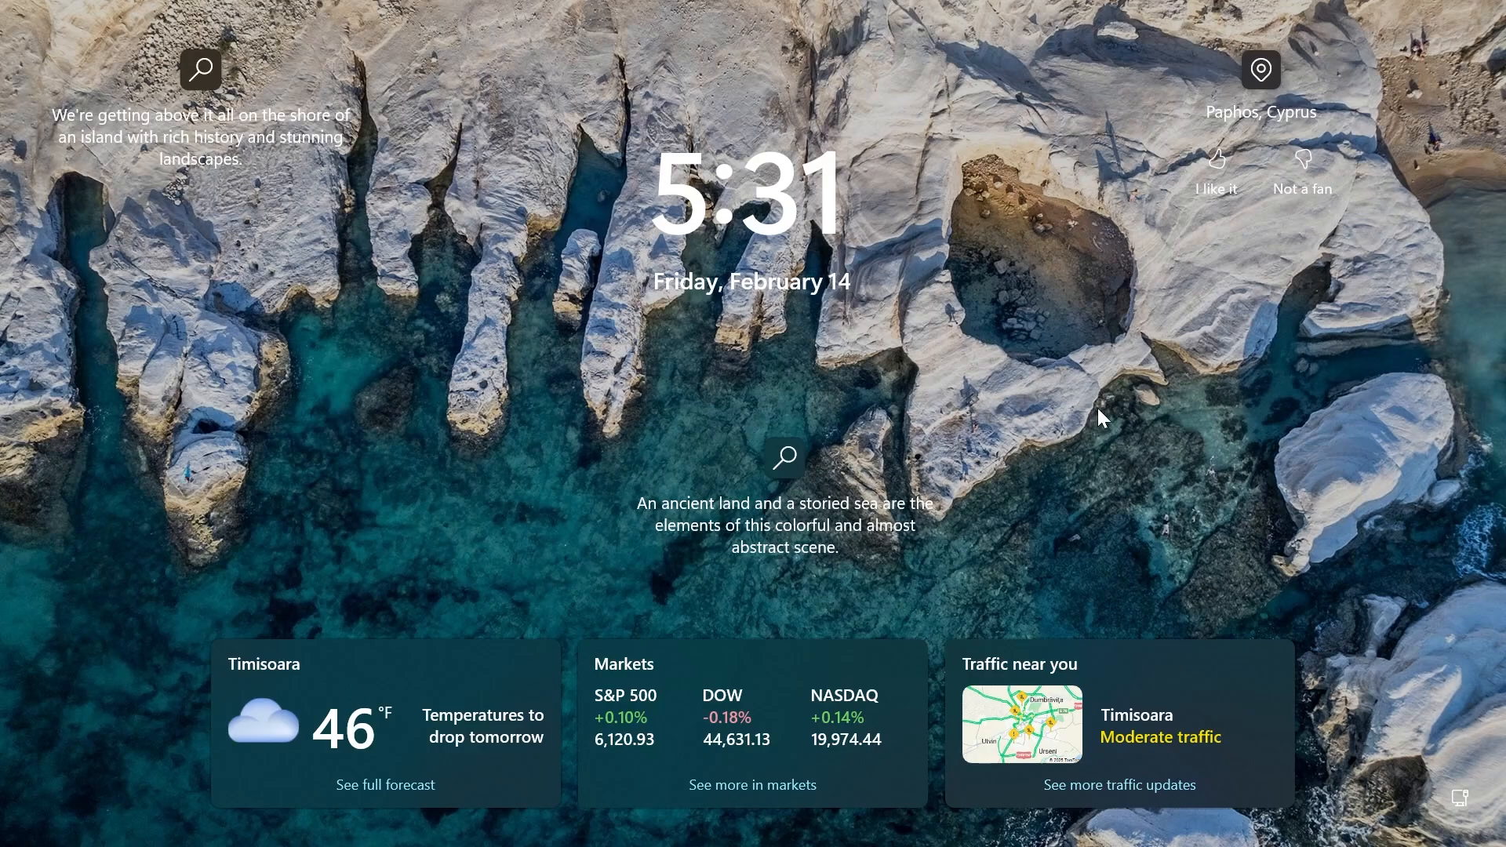
mouse_move(1210, 306)
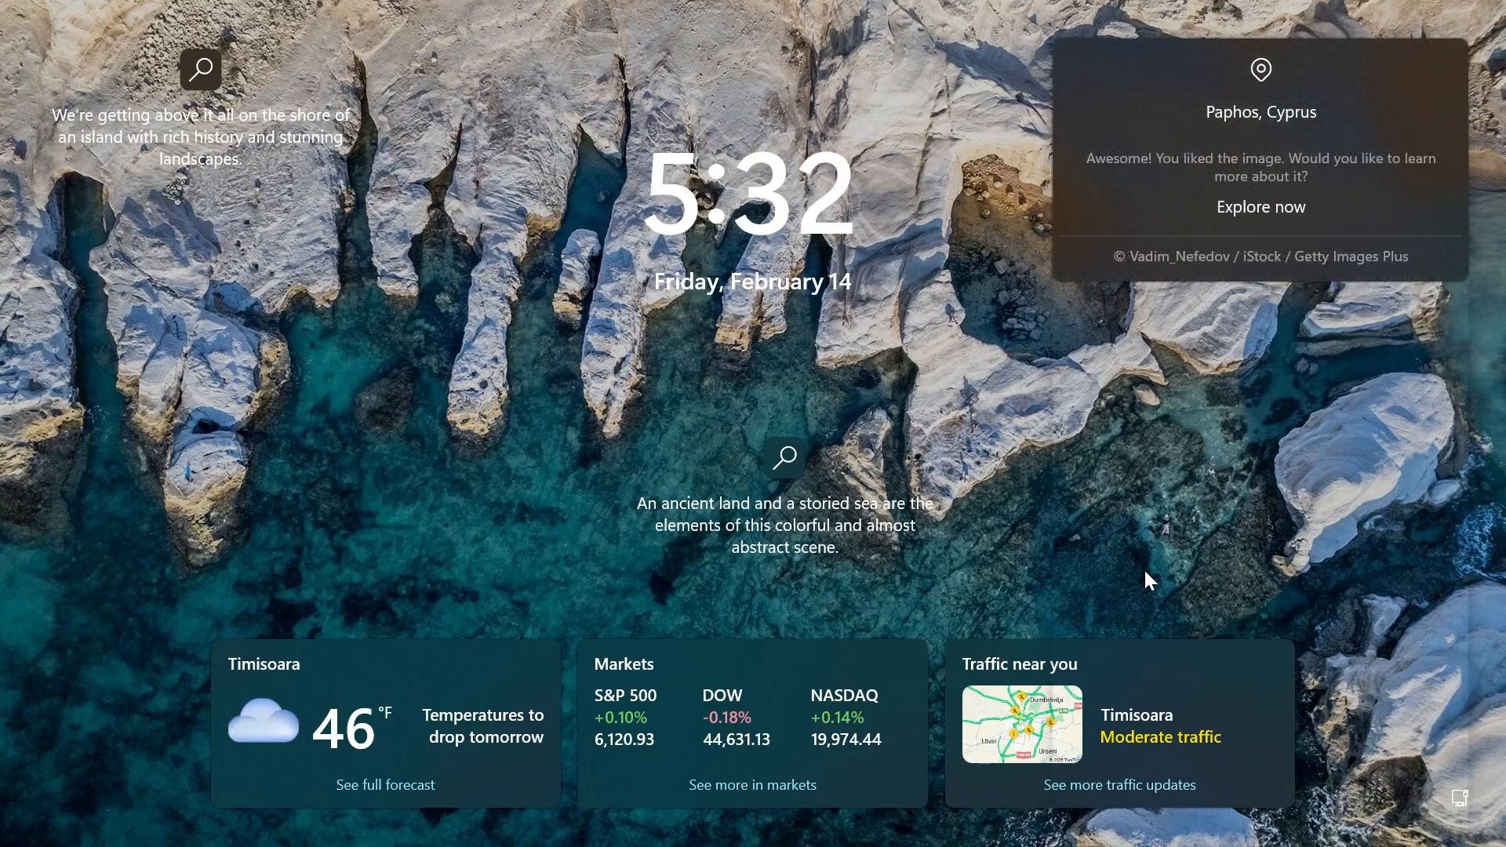
mouse_move(1260, 111)
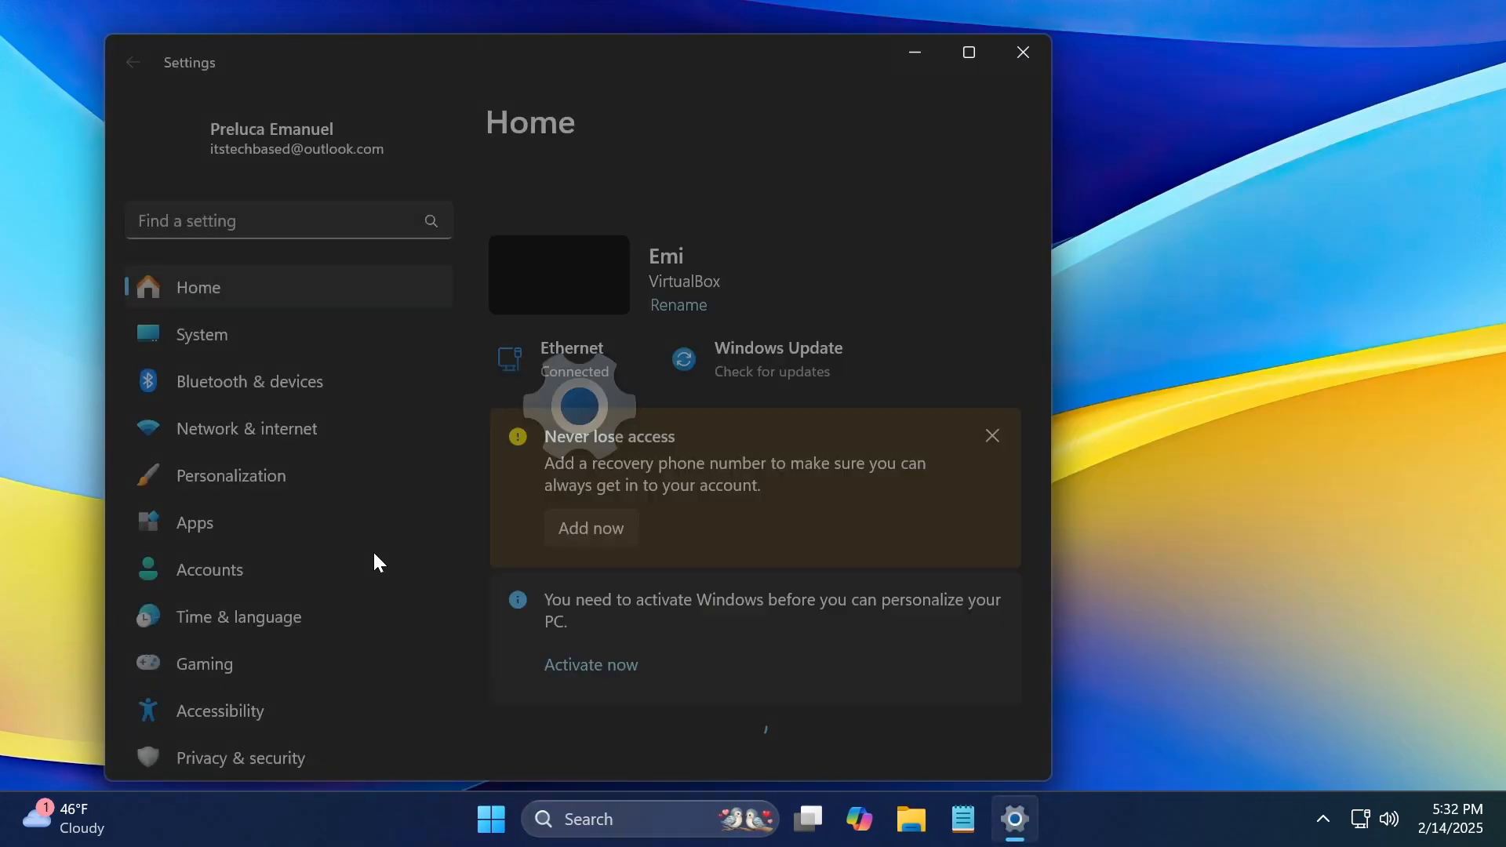
Step: Maximize Settings to show the Home page full screen, then leave it from the taskbar
left_click(968, 53)
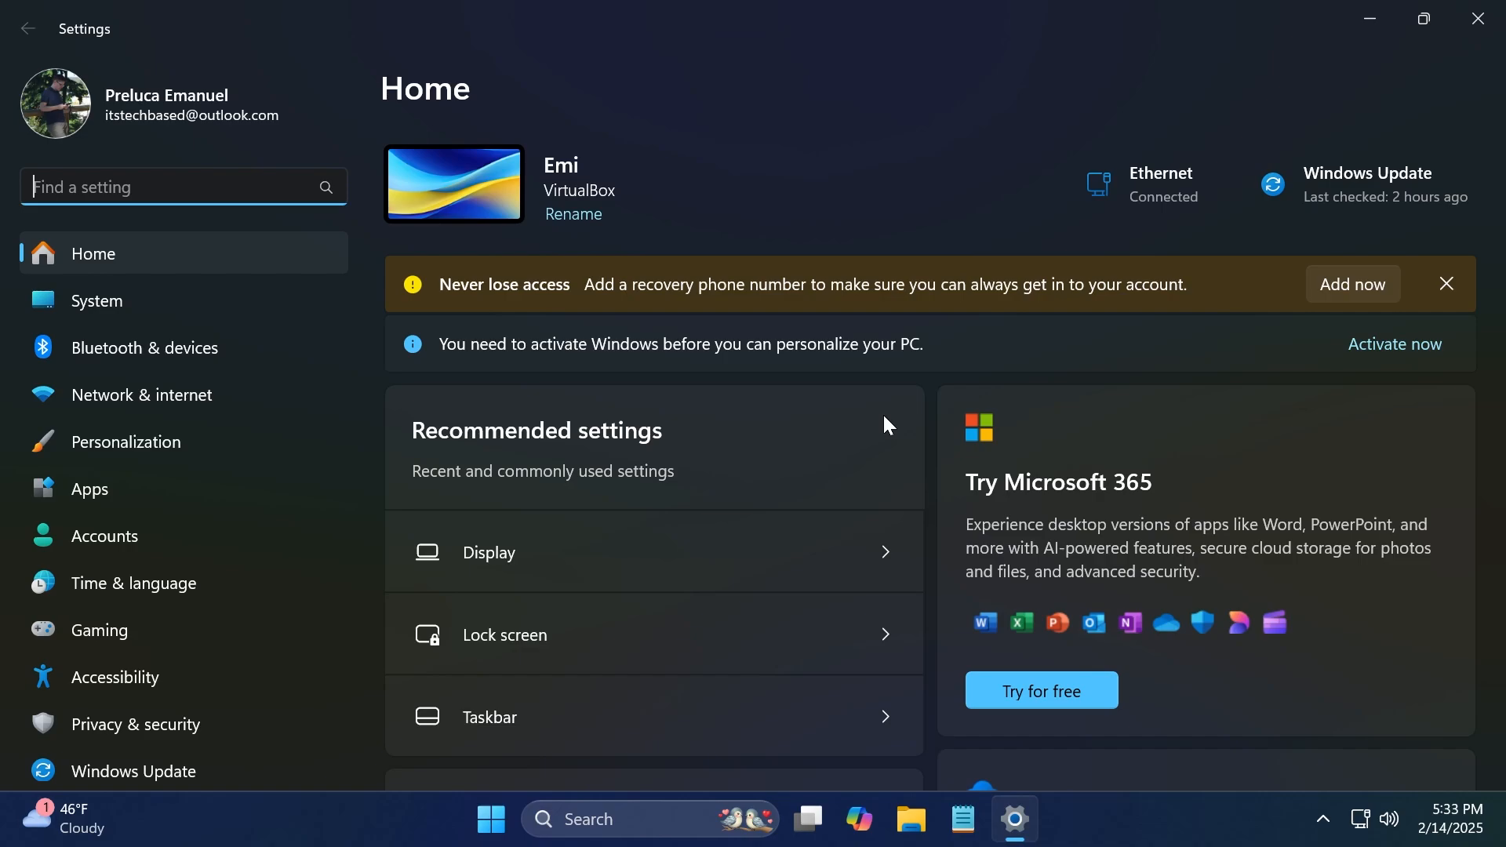
left_click(910, 819)
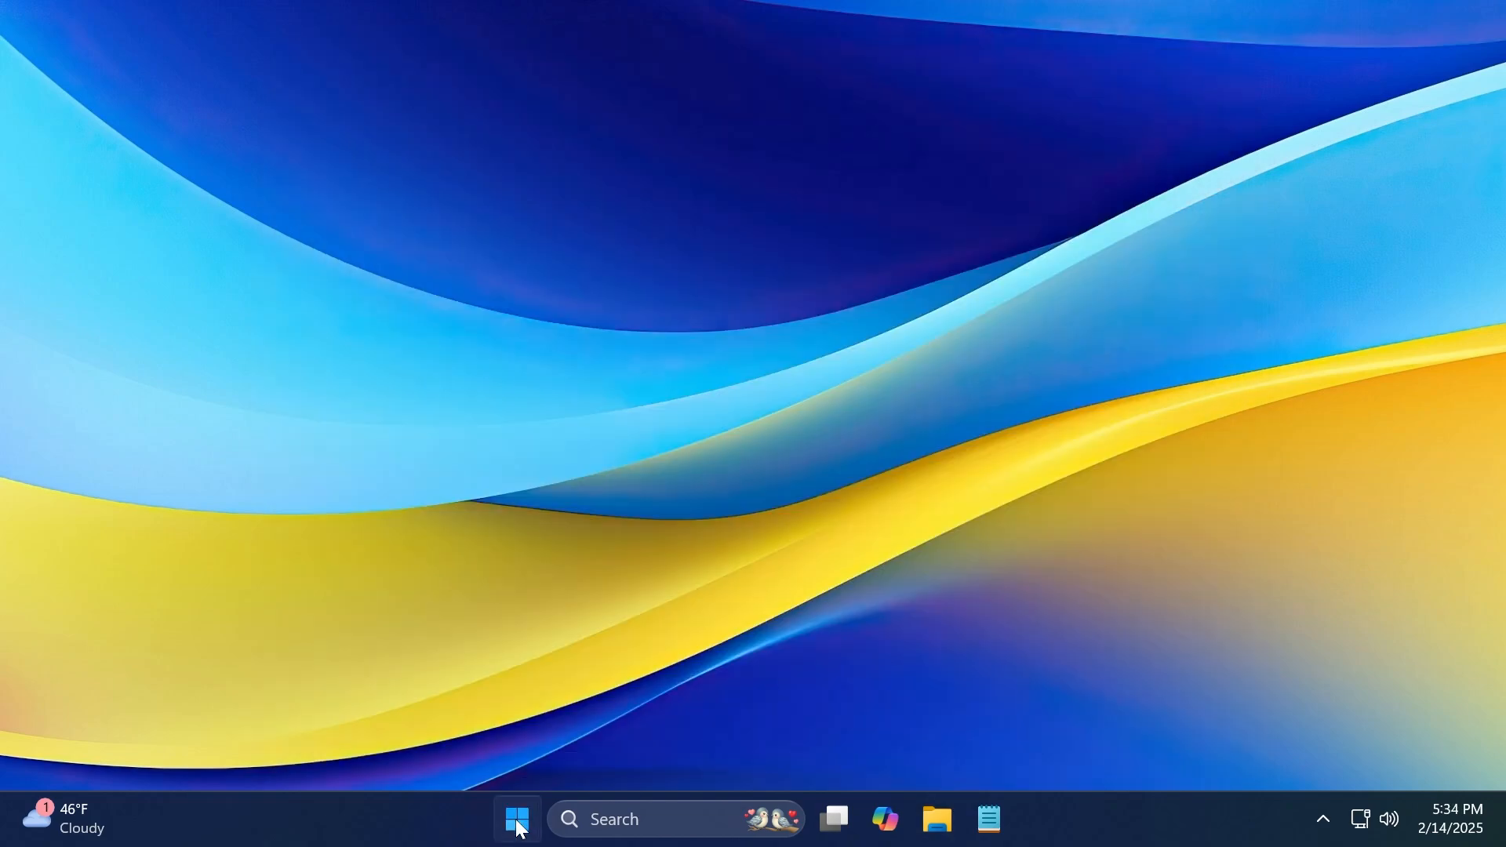
Step: Bring up the Start menu from the taskbar
left_click(517, 818)
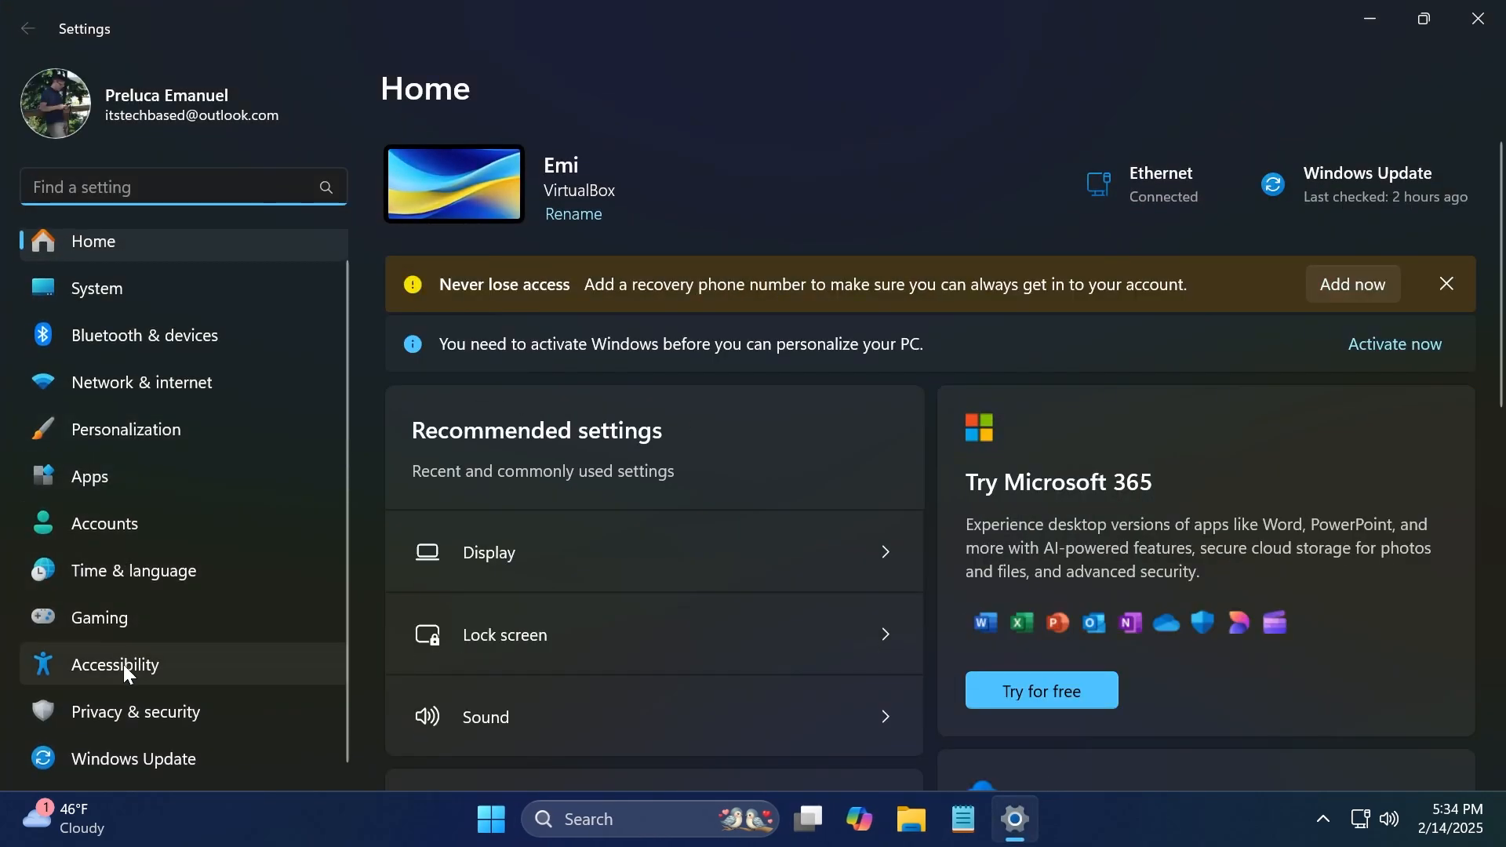
Step: Show the Accessibility mouse pointer and touch page with pointer style and size options
left_click(113, 664)
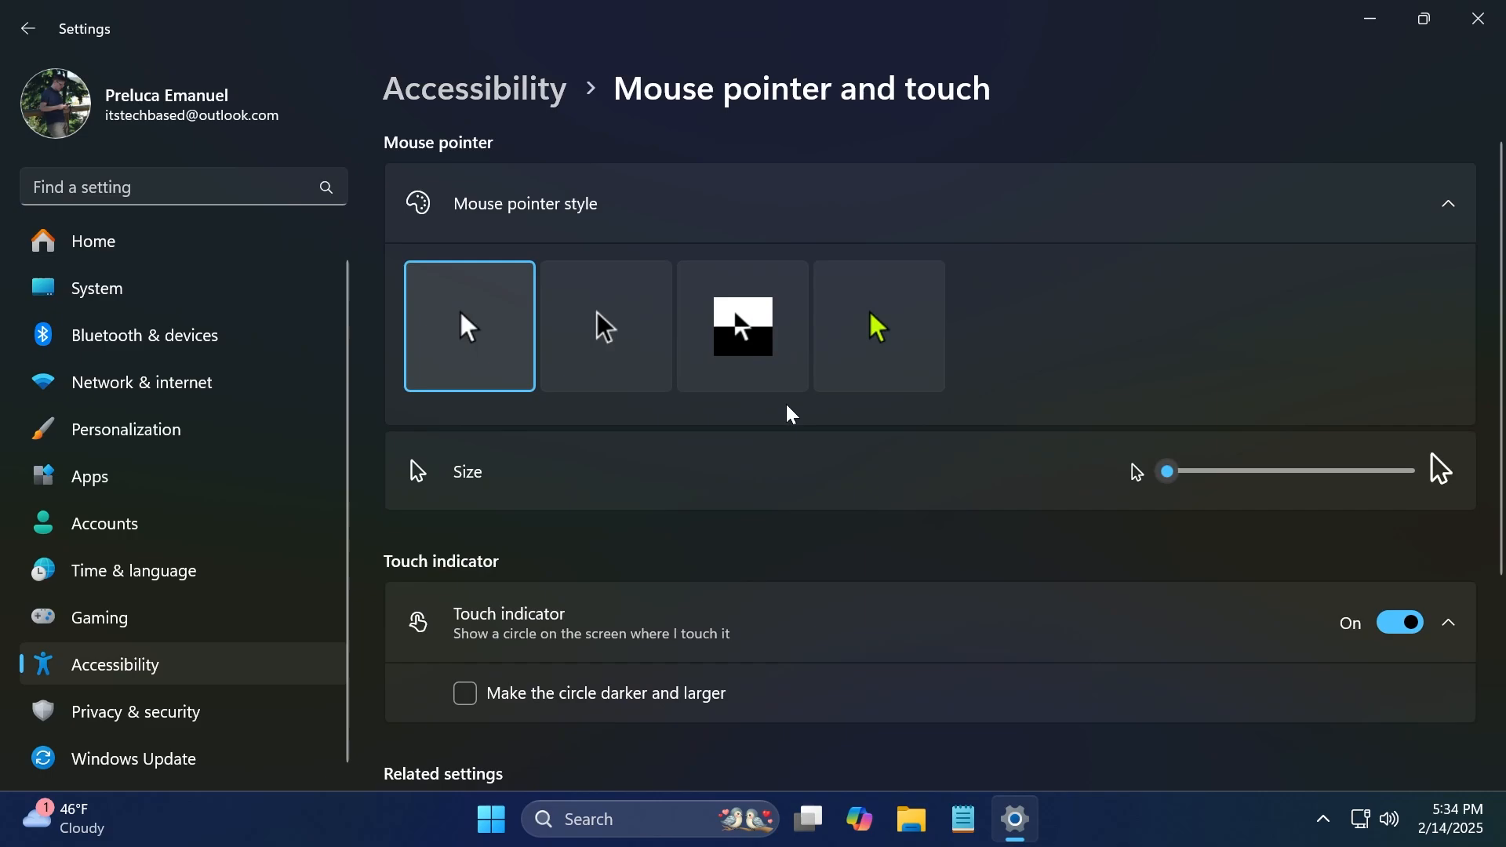
mouse_move(786, 458)
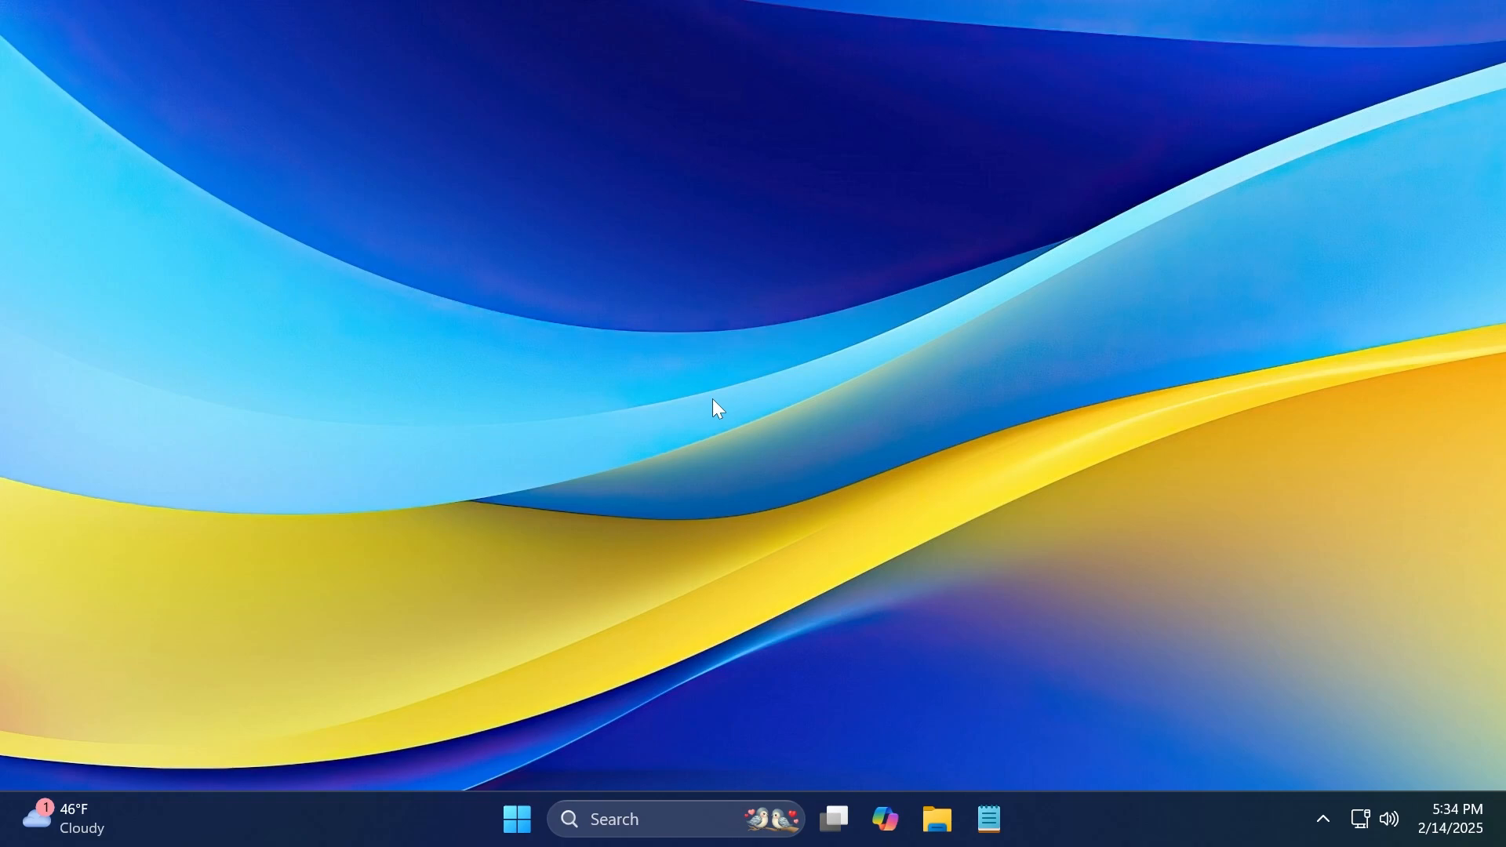
Step: Leave Settings and bring up File Explorer from the taskbar
left_click(935, 819)
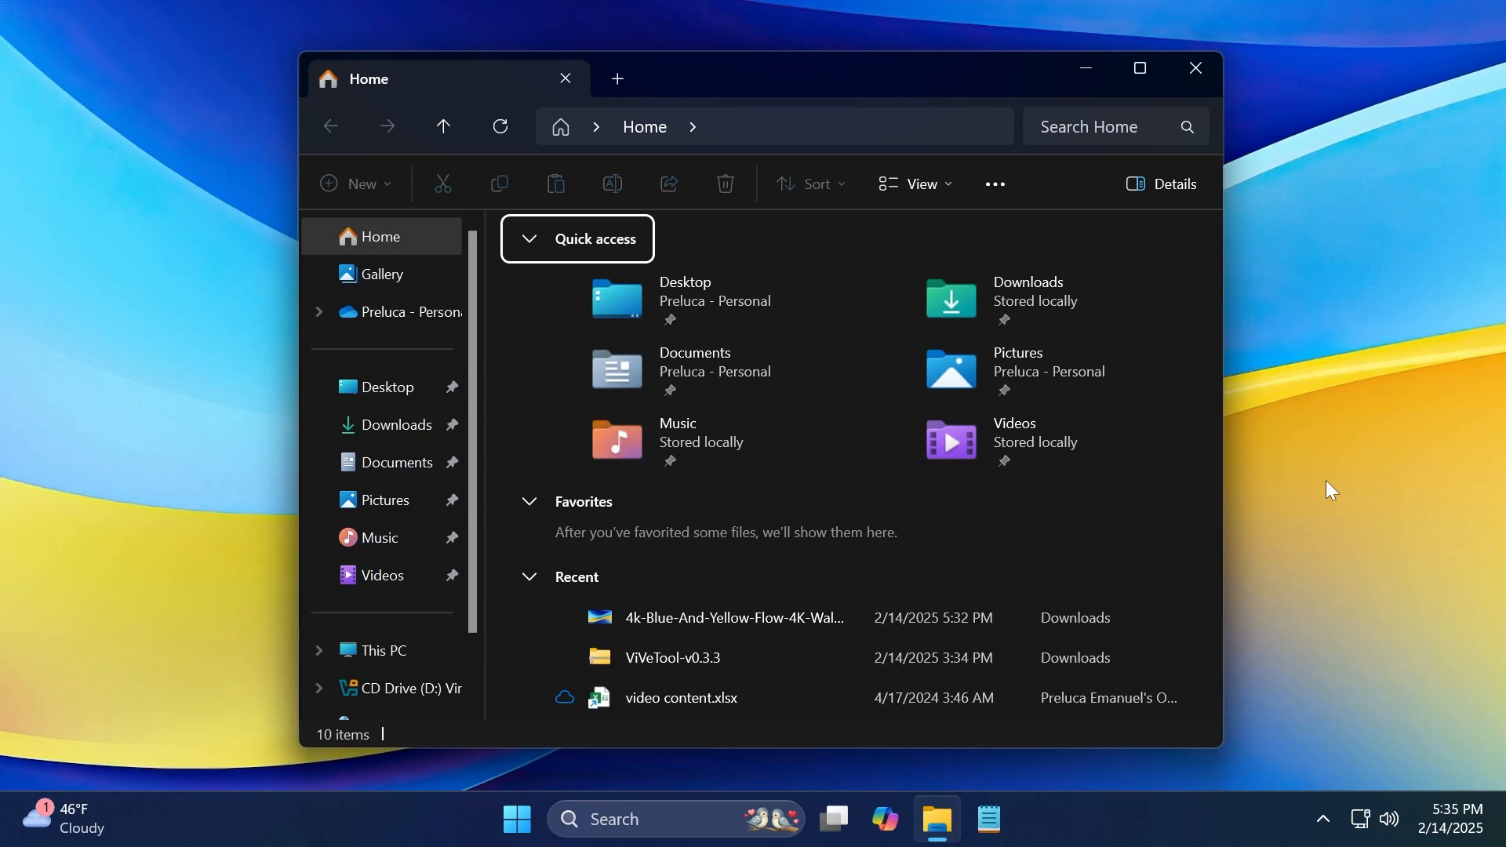
Step: Close File Explorer's Home view, returning to the empty desktop
left_click(1194, 68)
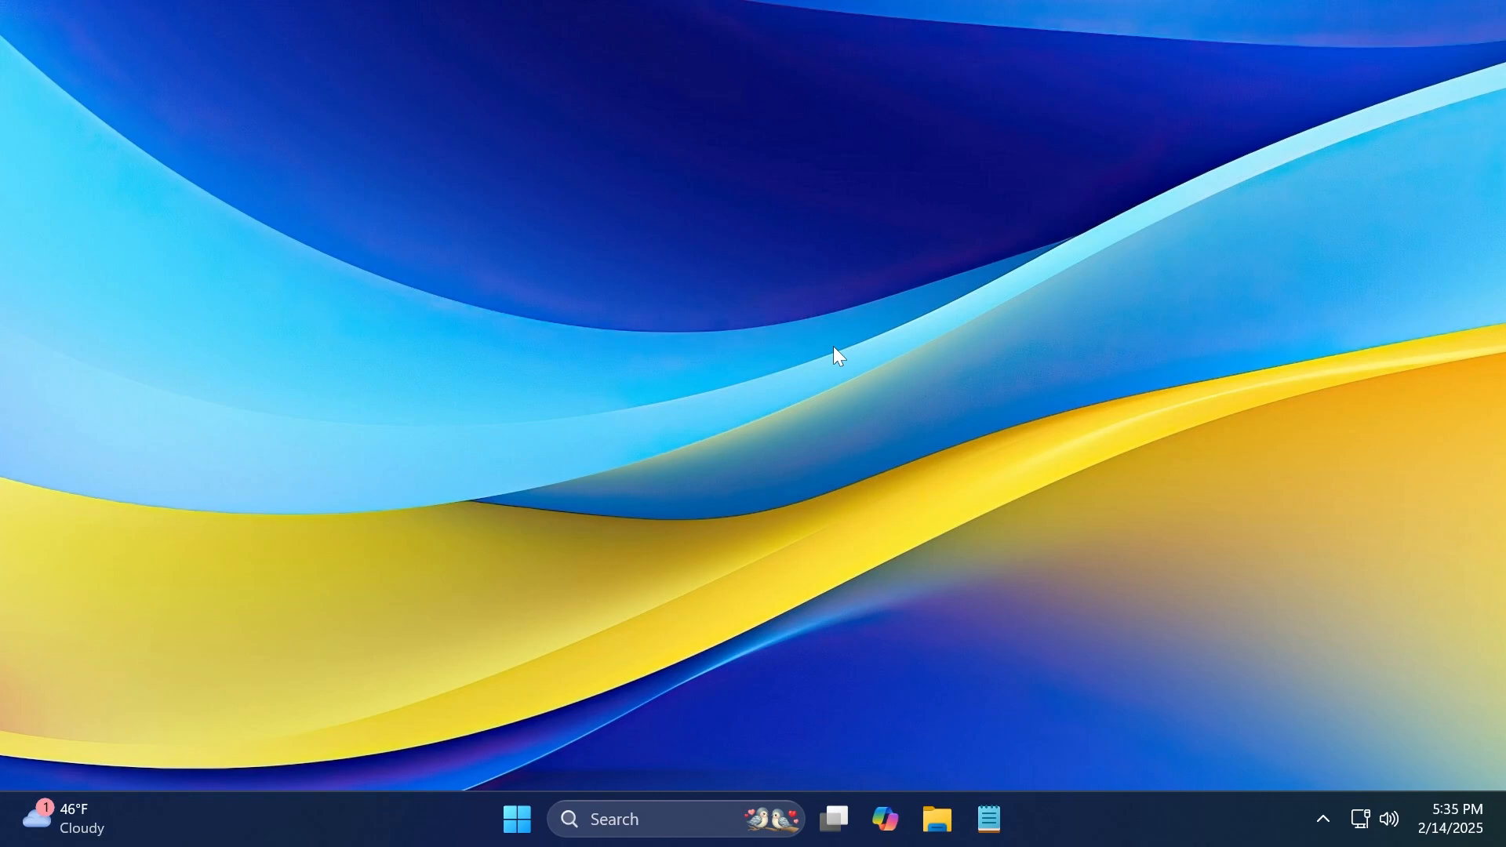
mouse_move(794, 354)
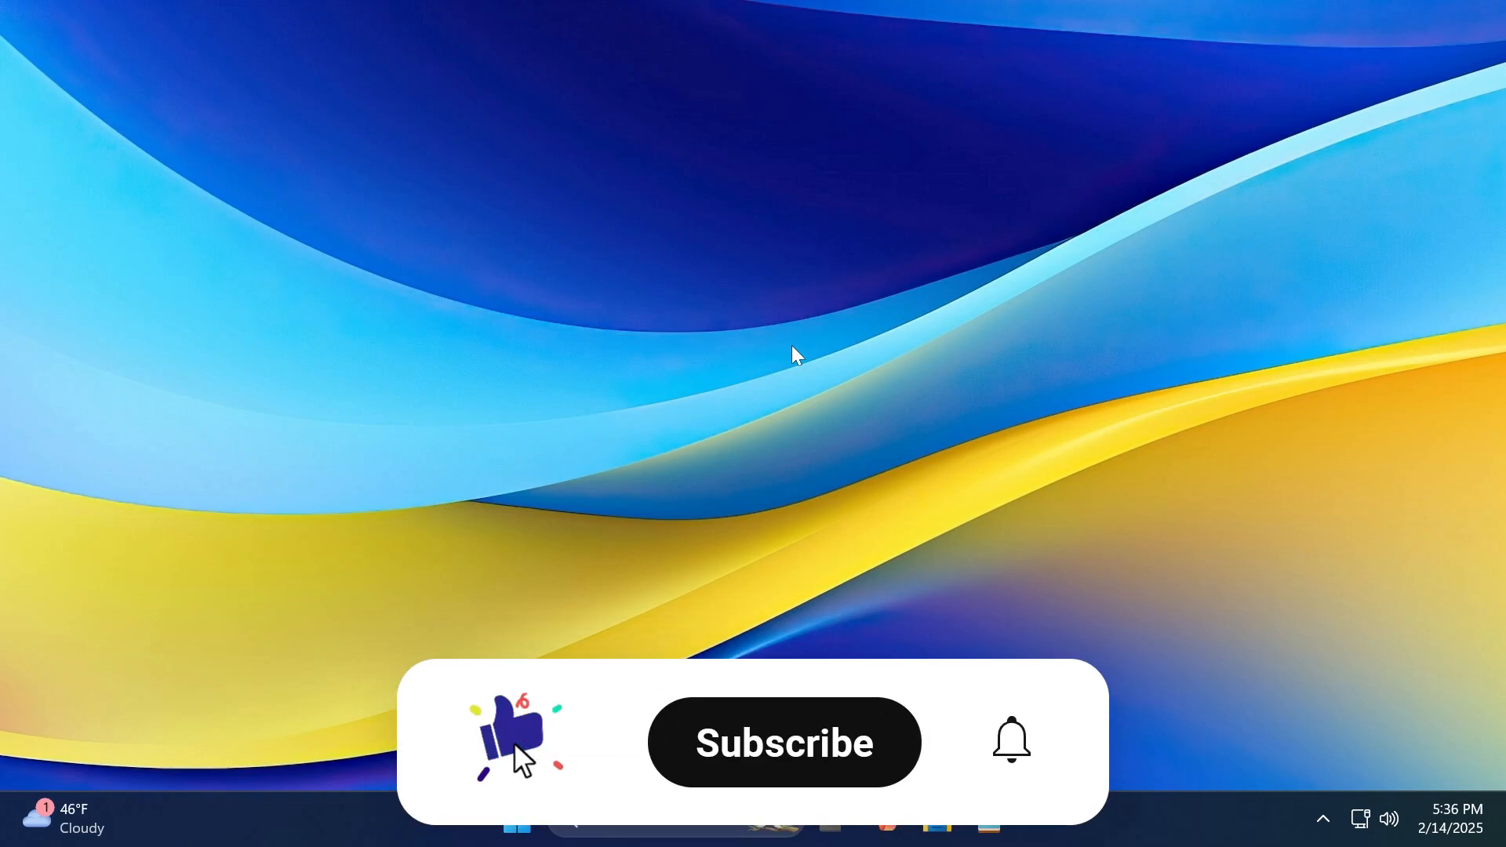
left_click(783, 742)
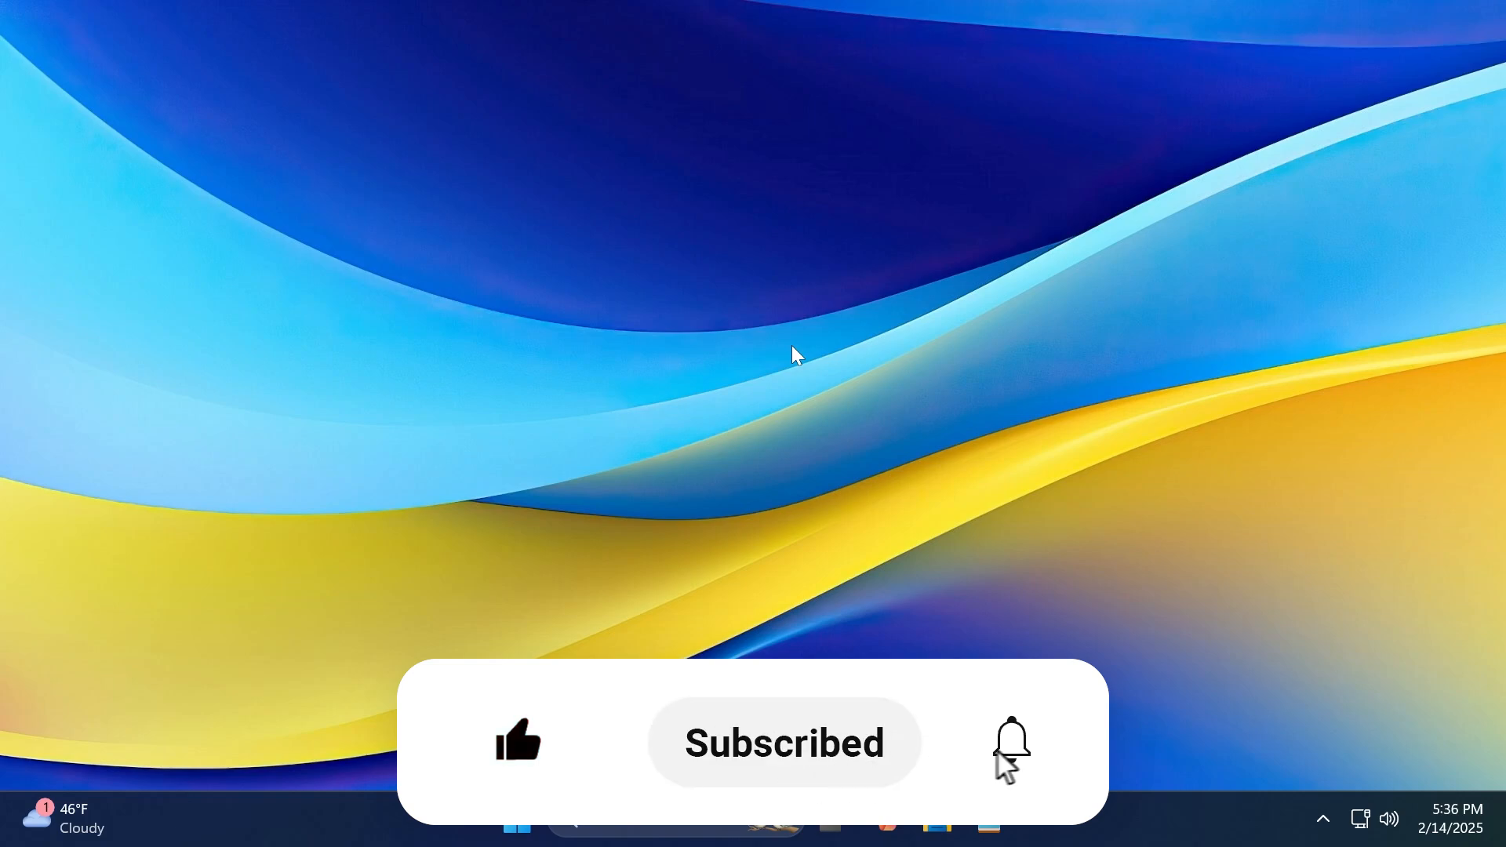